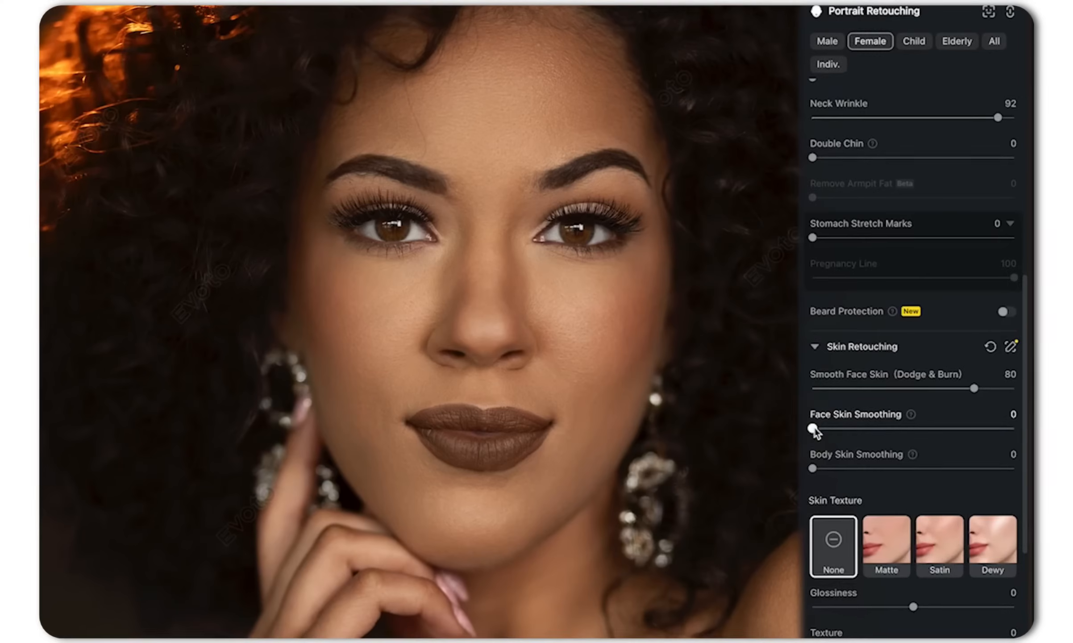
Raise Face Skin Smoothing from 0 to 50 in Skin Retouching.
left_click_drag(813, 428, 911, 428)
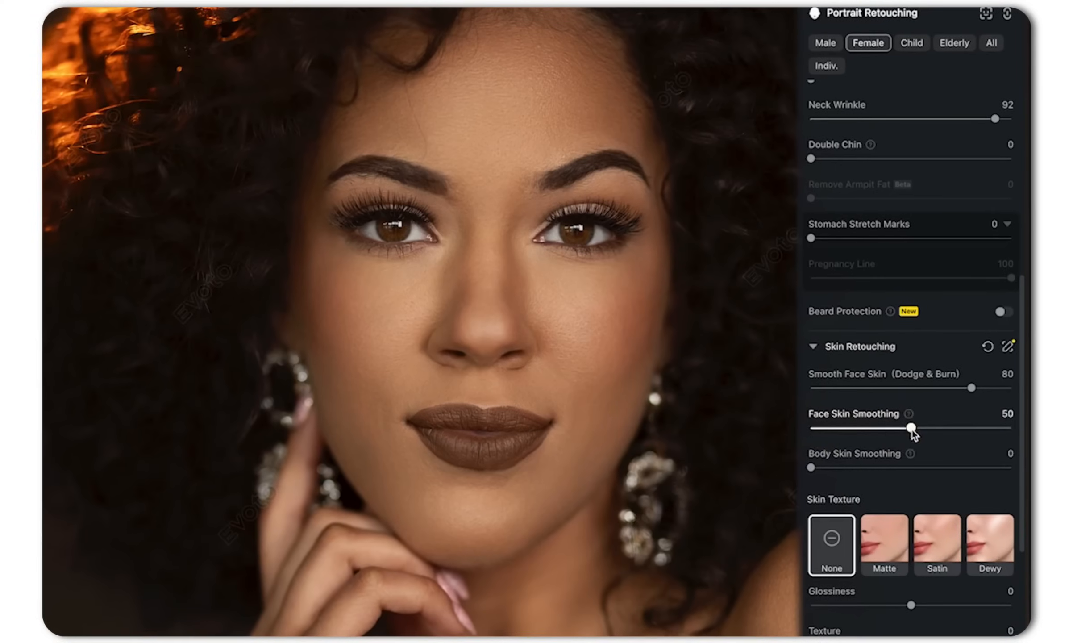
left_click_drag(911, 427, 1009, 427)
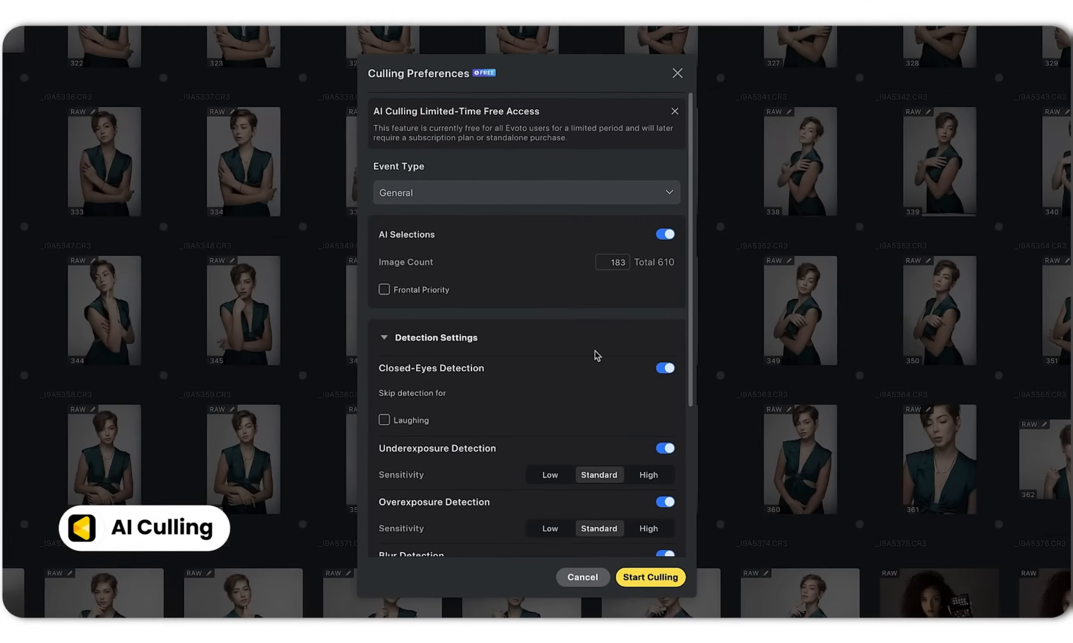
Choose Portrait as the event type, set the image count to 100 and start culling.
left_click(526, 191)
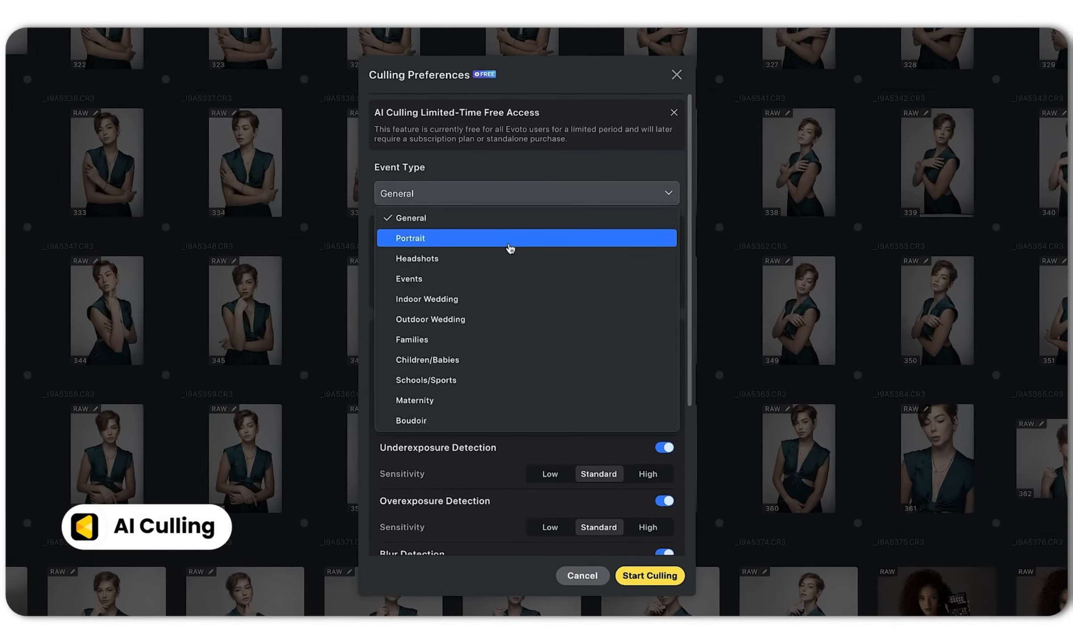
left_click(409, 237)
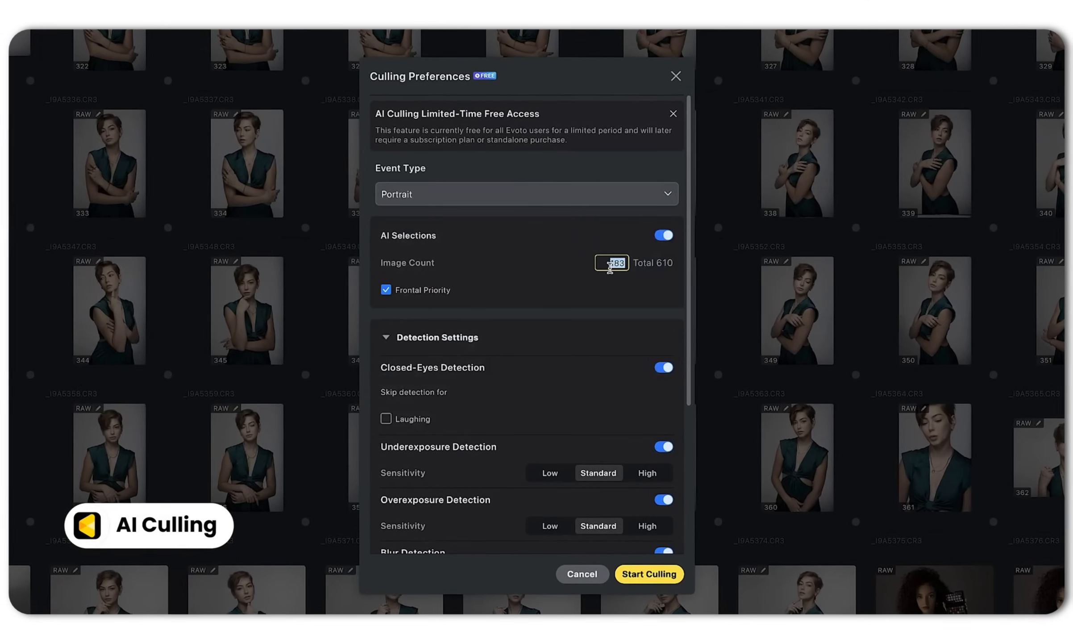
left_click(672, 114)
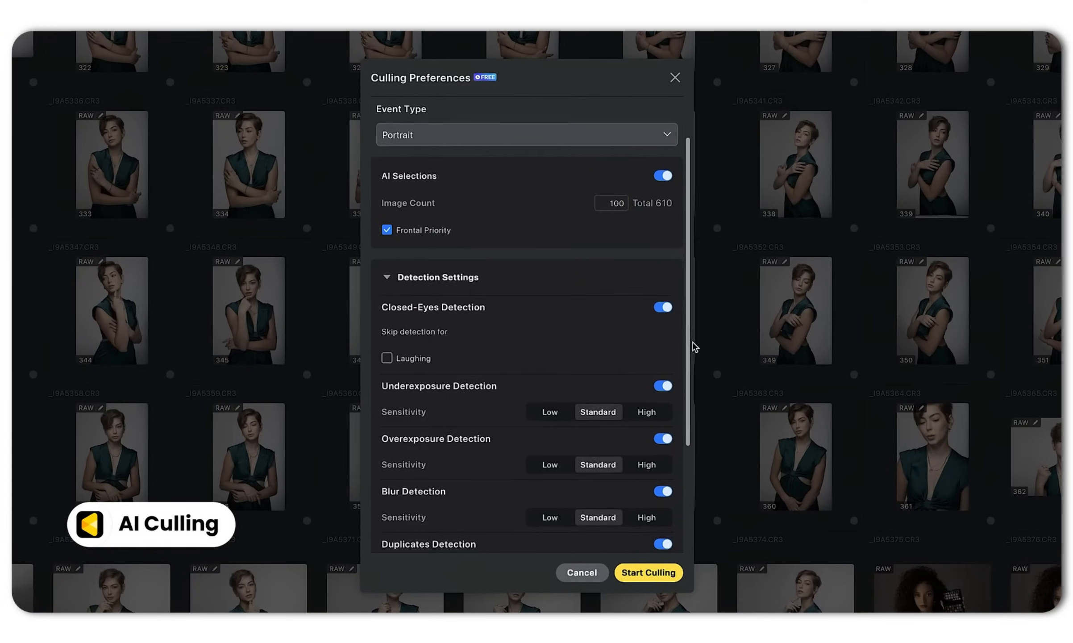
left_click(648, 572)
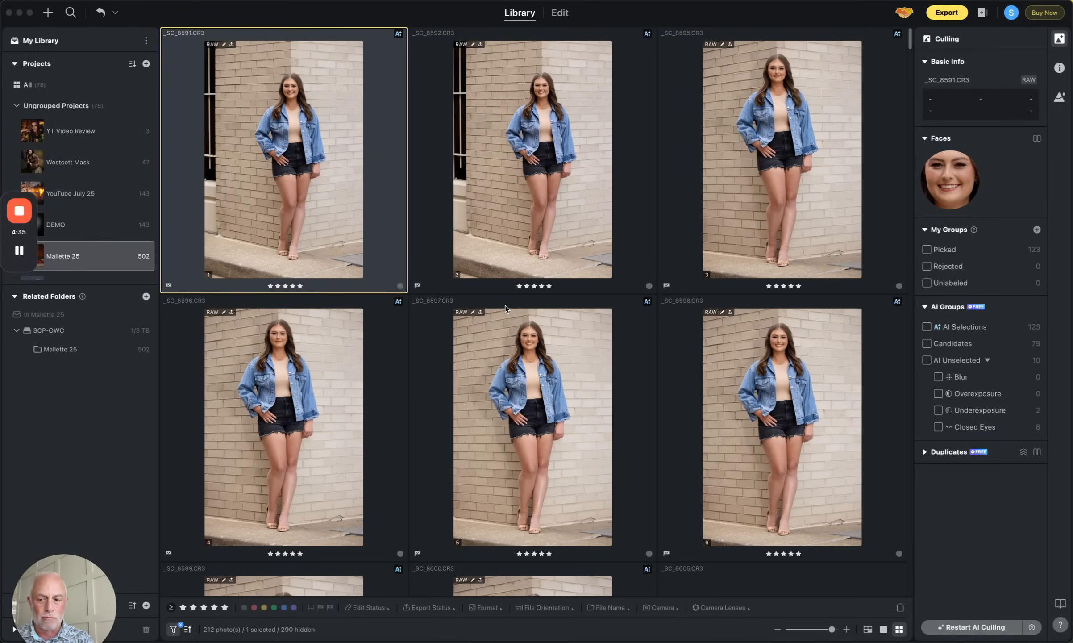
scroll("down", 3)
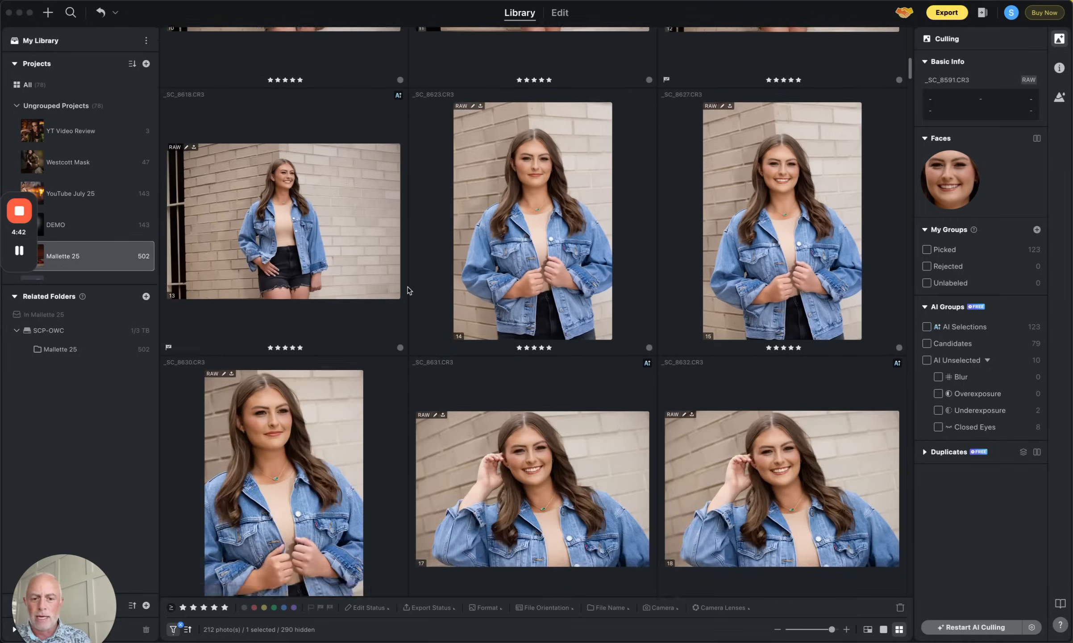
scroll("down", 3)
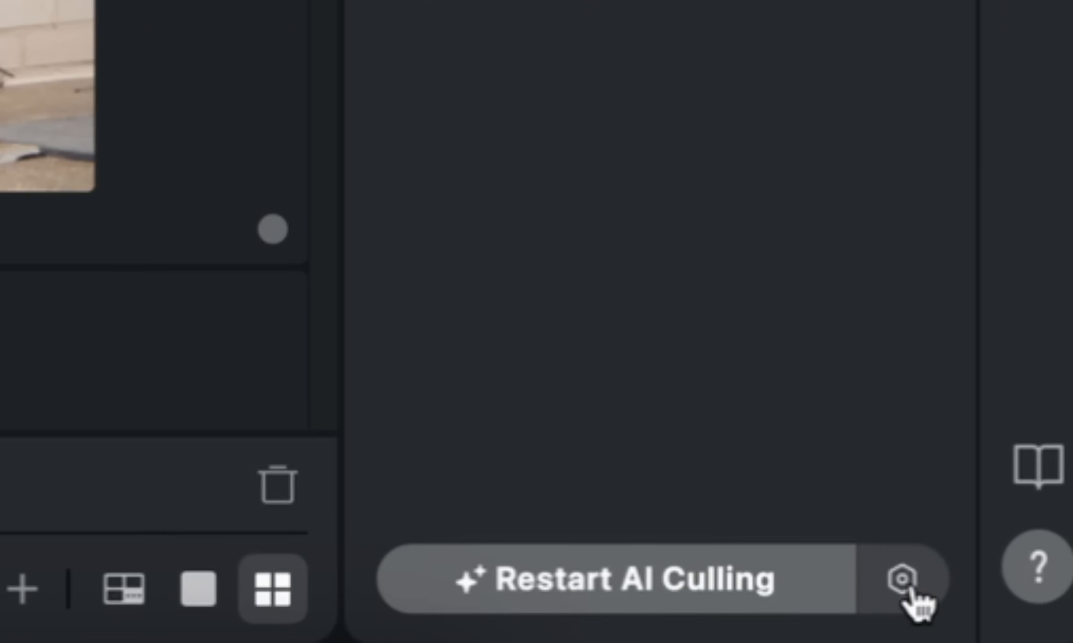
Reopen Culling Preferences and scroll to the detection and auto-tag settings.
left_click(903, 579)
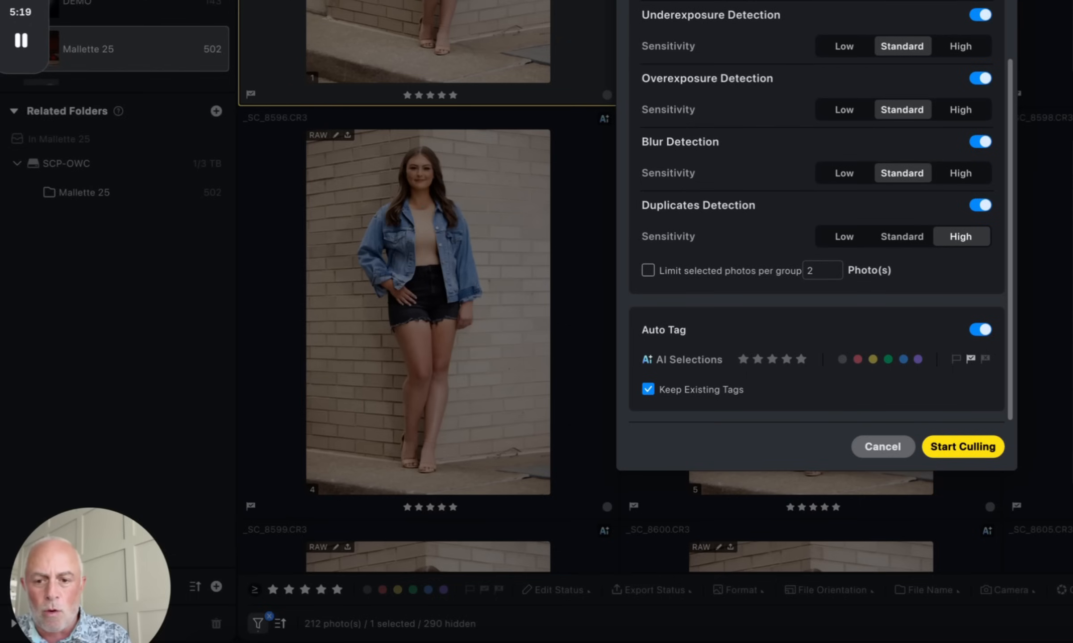
mouse_move(758, 56)
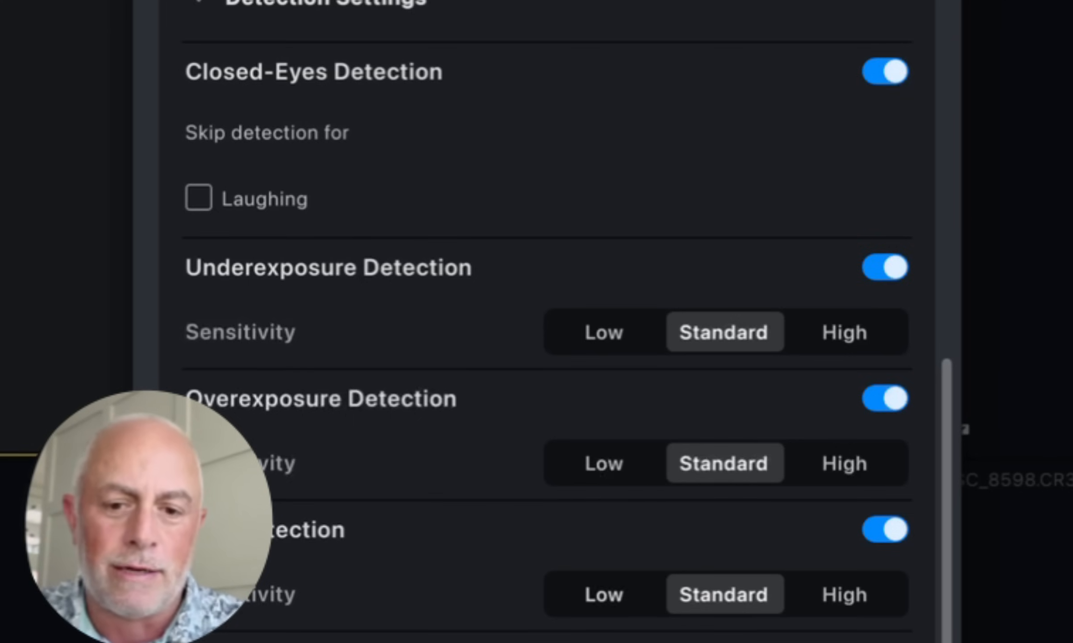
scroll("down", 3)
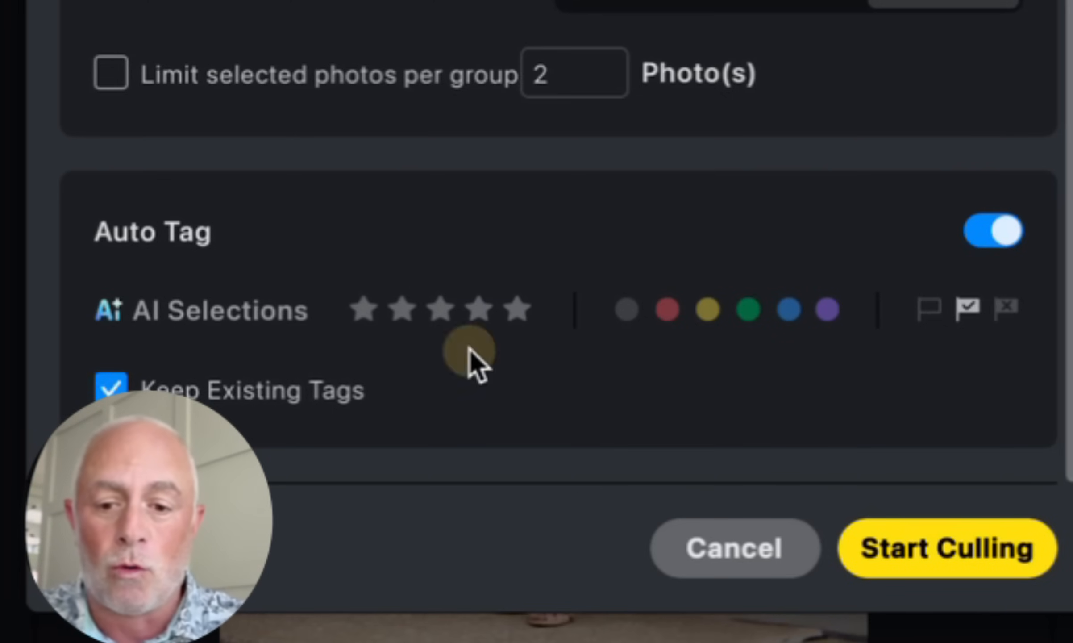
Close the Culling Preferences dialog and return to the culled library.
left_click(111, 390)
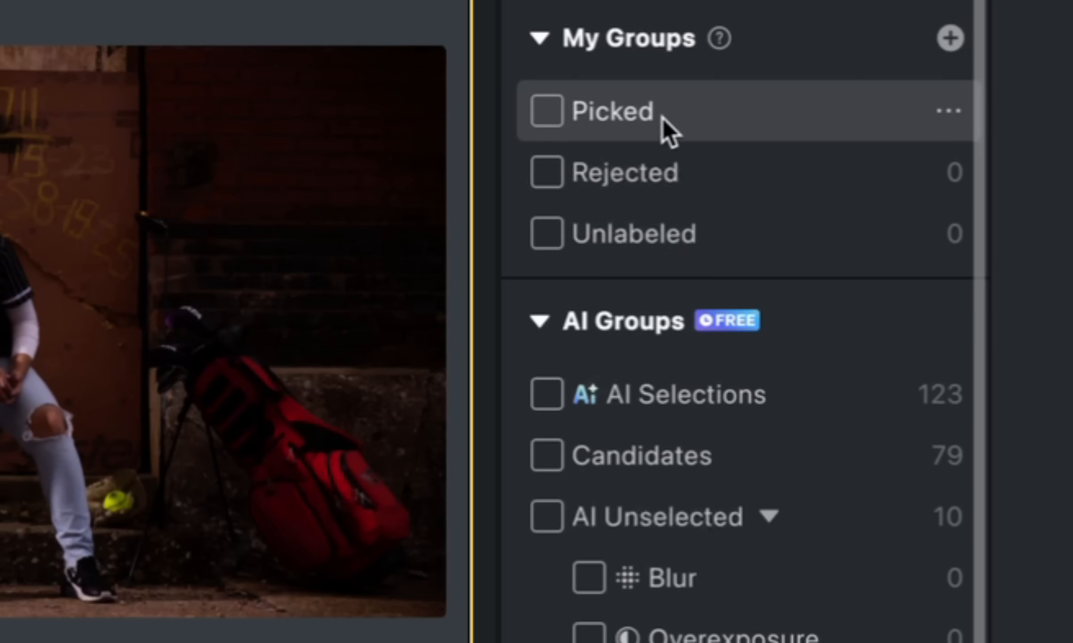
Filter the library grid to the 123 AI Selections group.
left_click(547, 394)
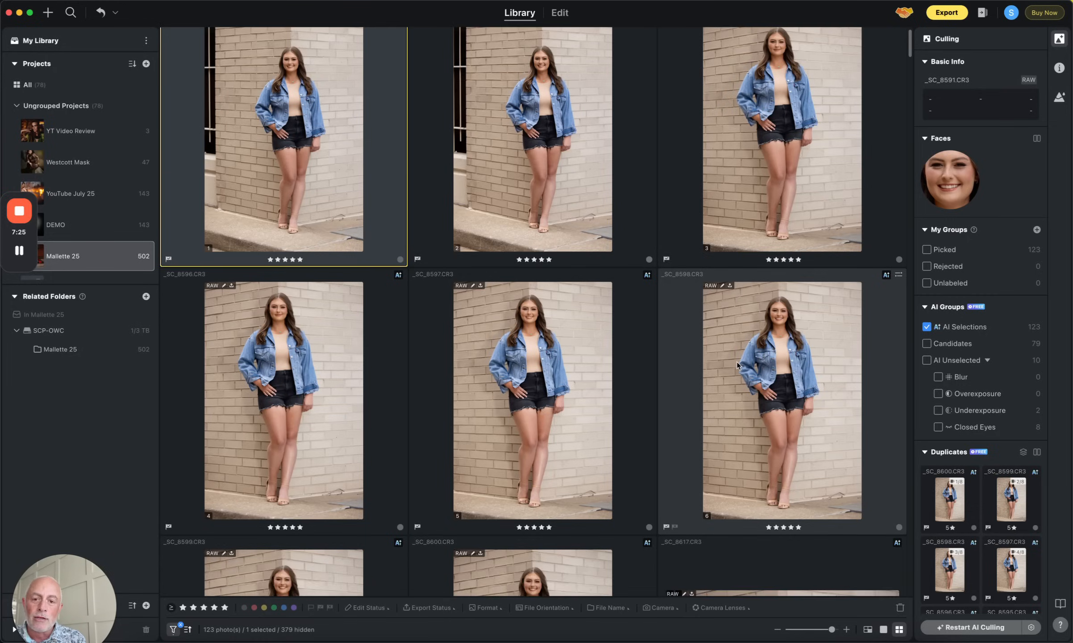
scroll("down", 3)
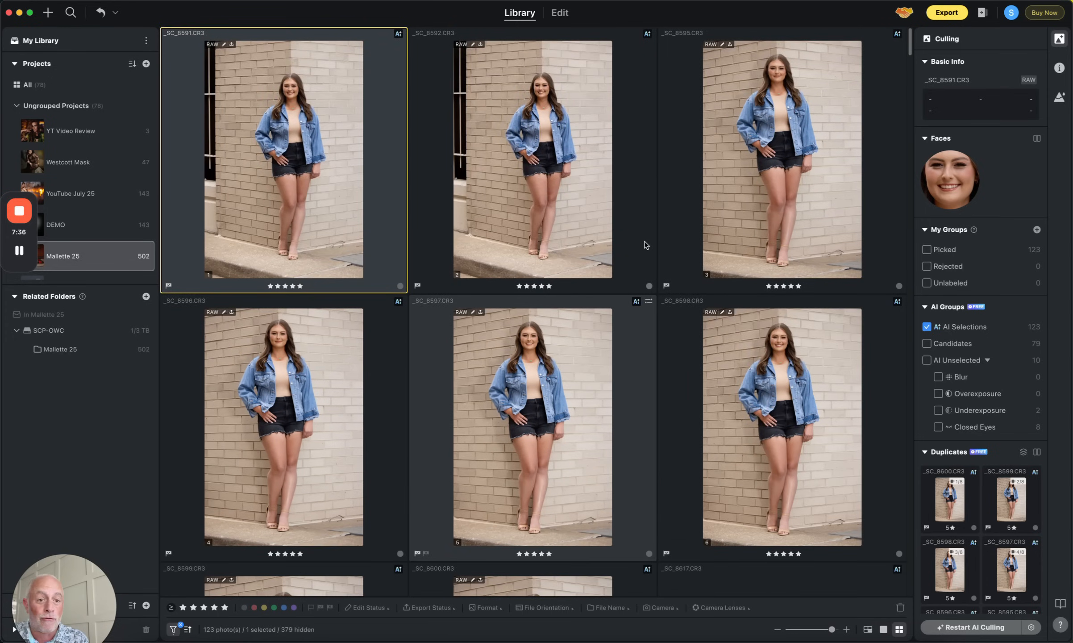
scroll("down", 3)
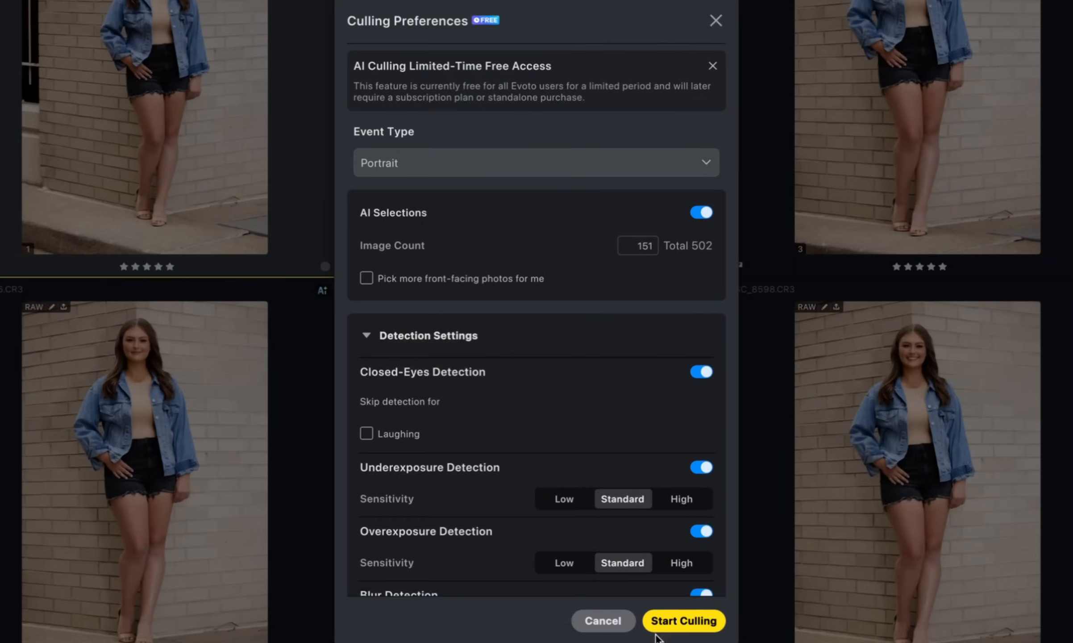
Cancel the Culling Preferences dialog, keeping the 123 AI-selected photos shown.
scroll("down", 3)
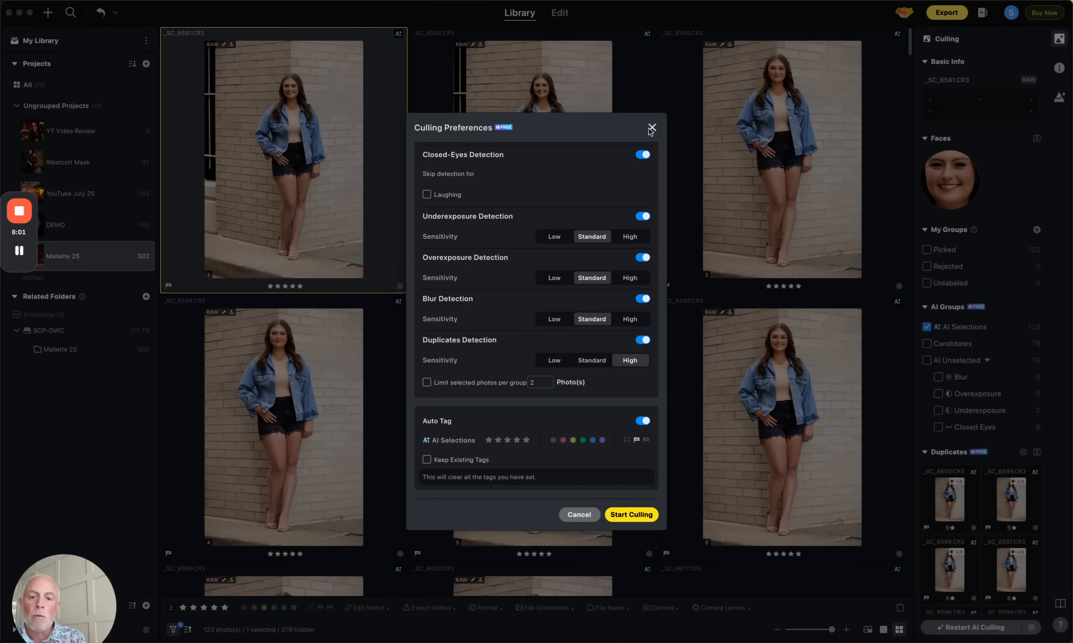
left_click(651, 128)
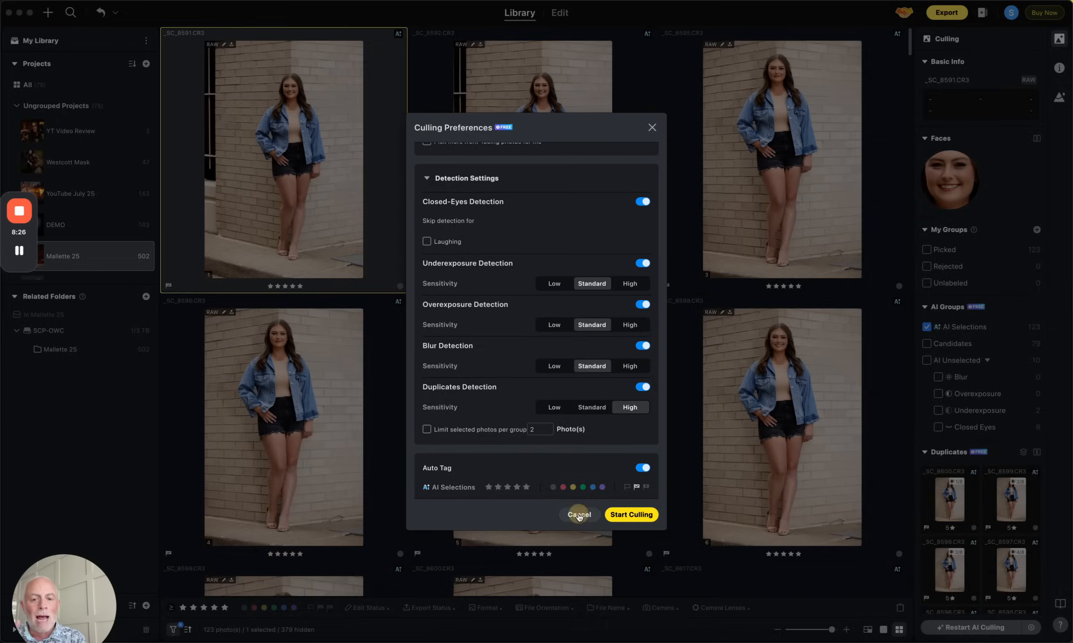
left_click(580, 514)
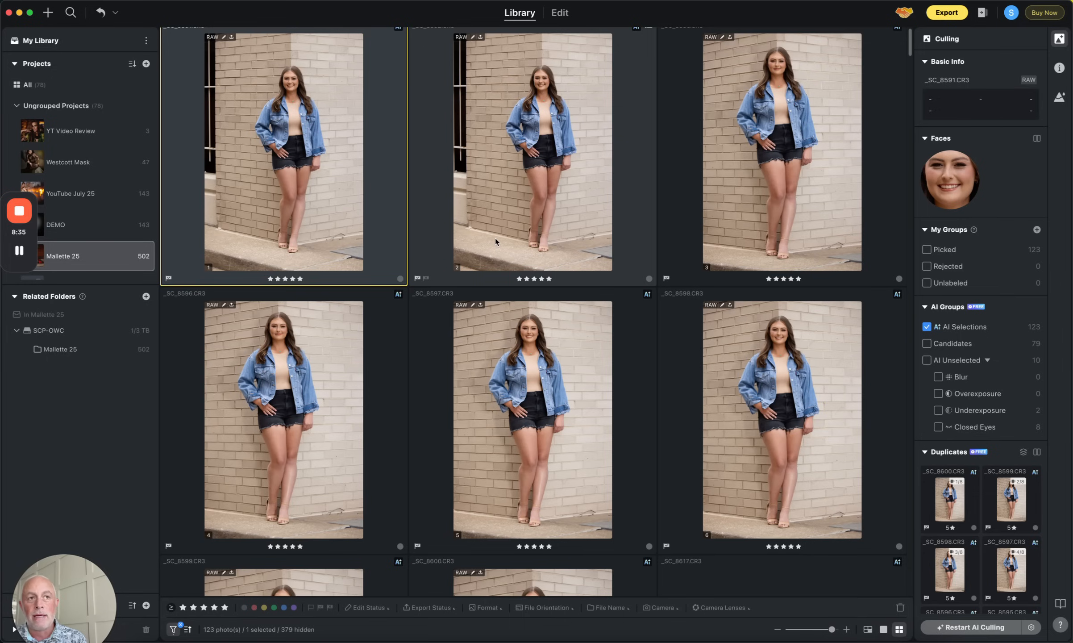
mouse_move(475, 253)
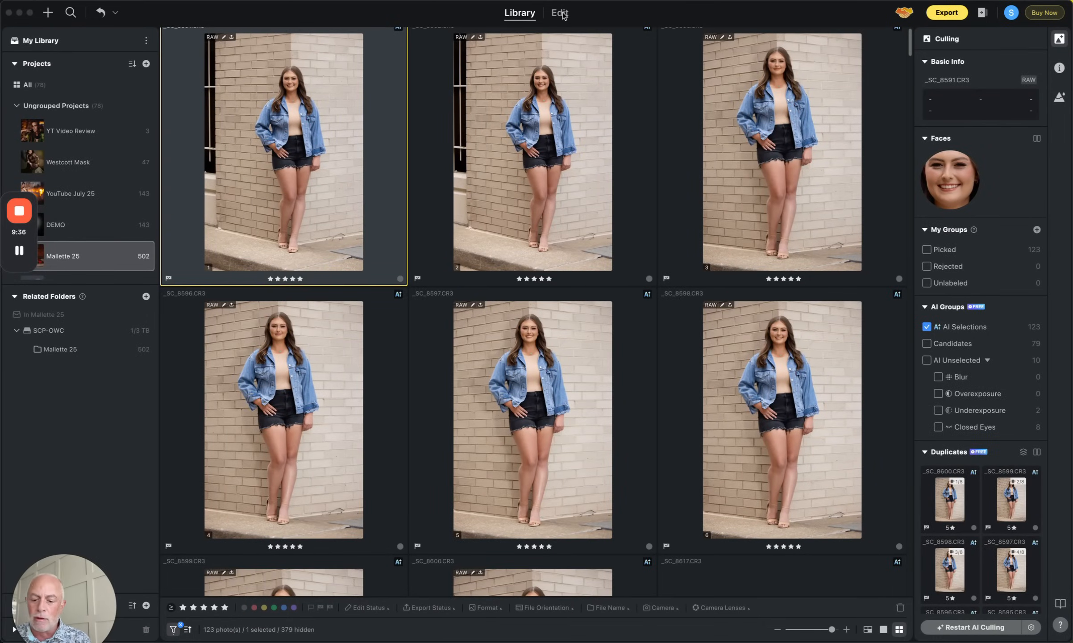
mouse_move(618, 32)
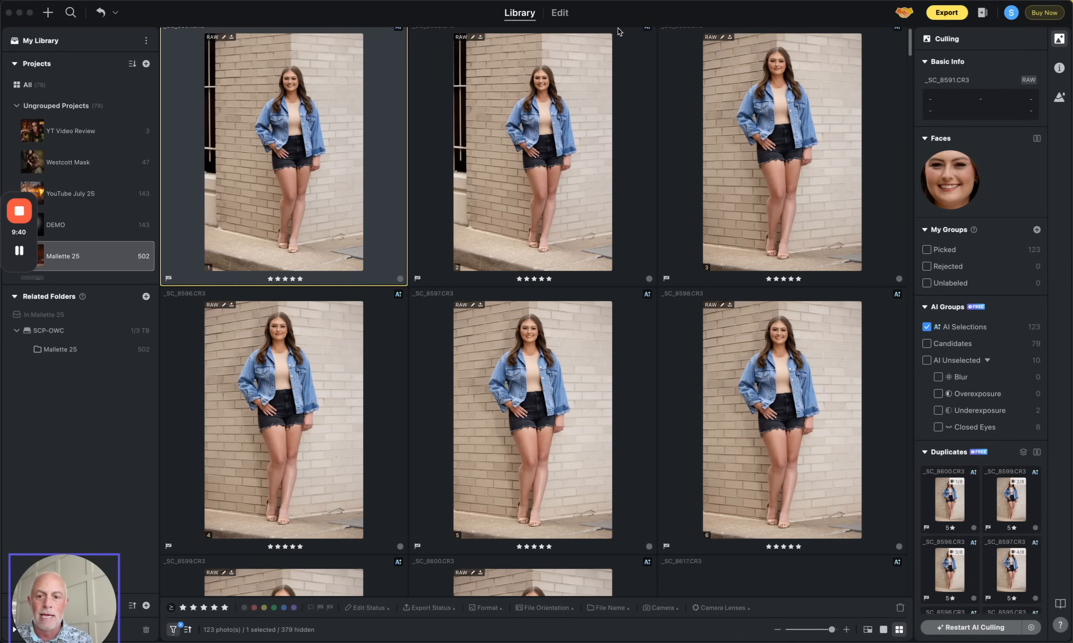
Open the brick-wall portrait in the Edit workspace and show the saved Presets list.
left_click(559, 12)
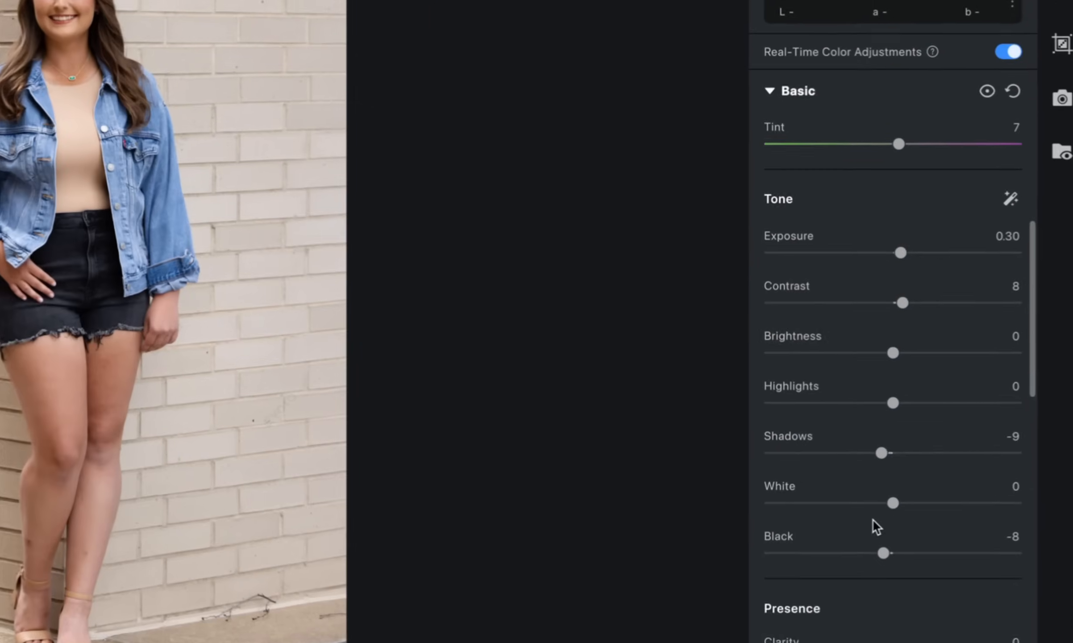
scroll("down", 3)
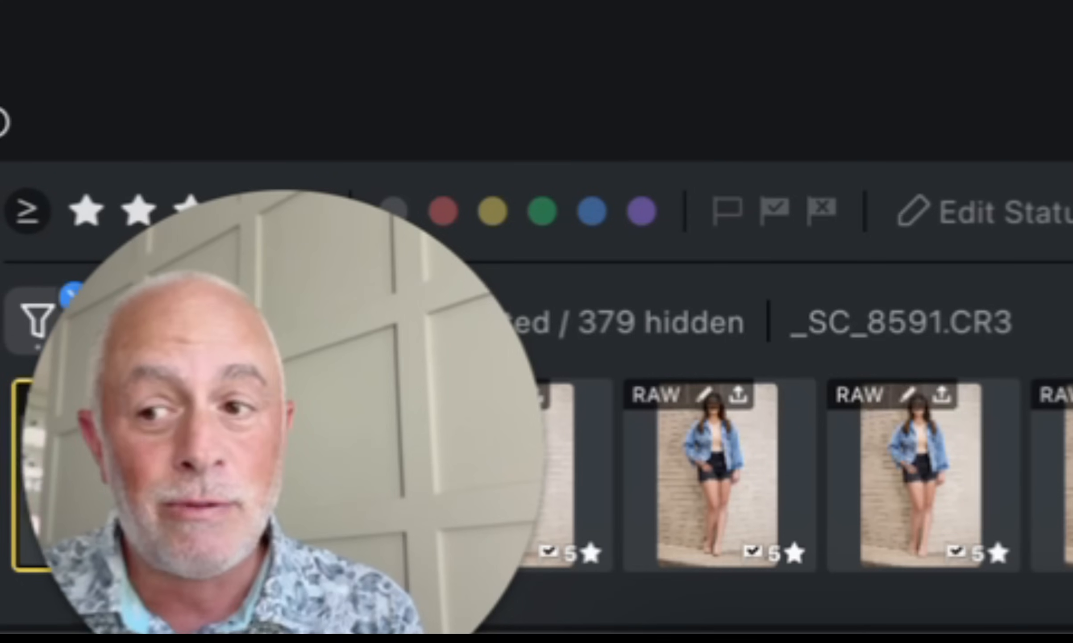
left_click(559, 12)
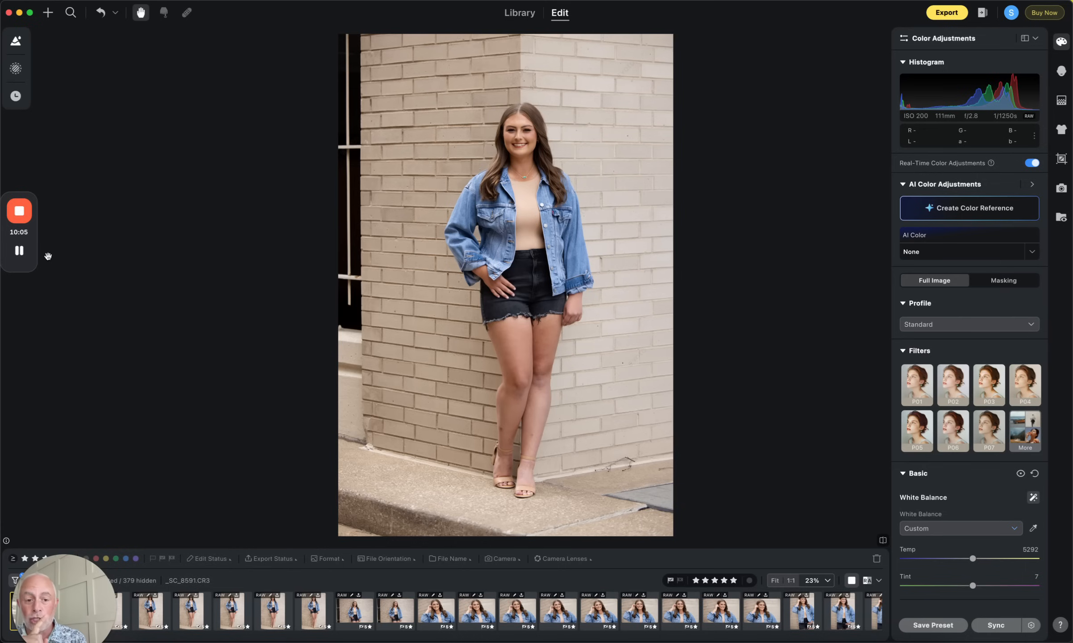
left_click(16, 41)
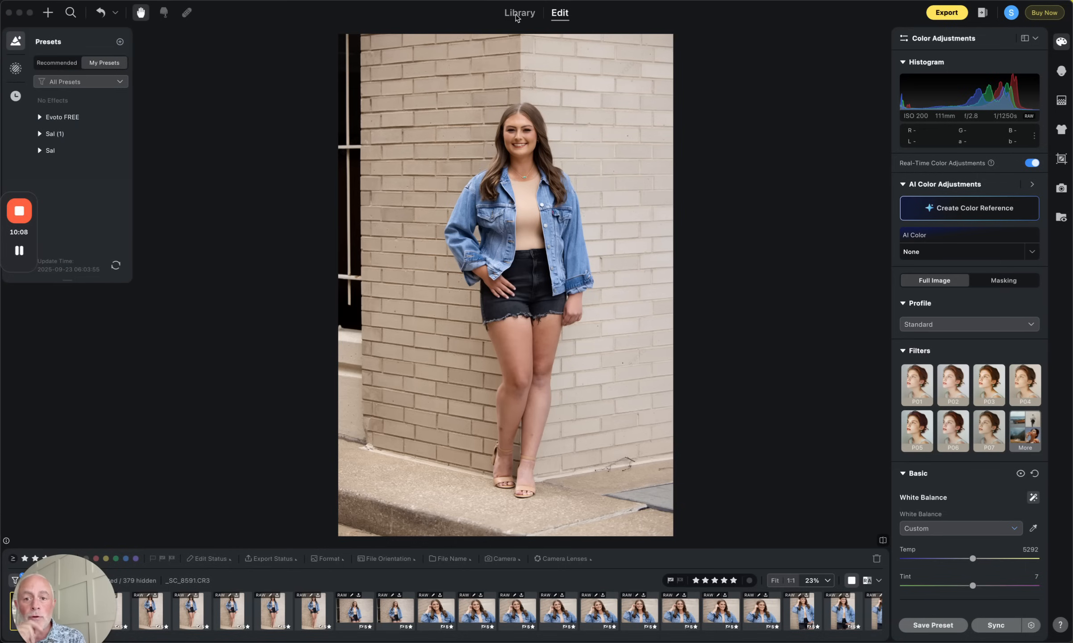
Return to the Library and scroll through the Projects list in the sidebar.
left_click(519, 13)
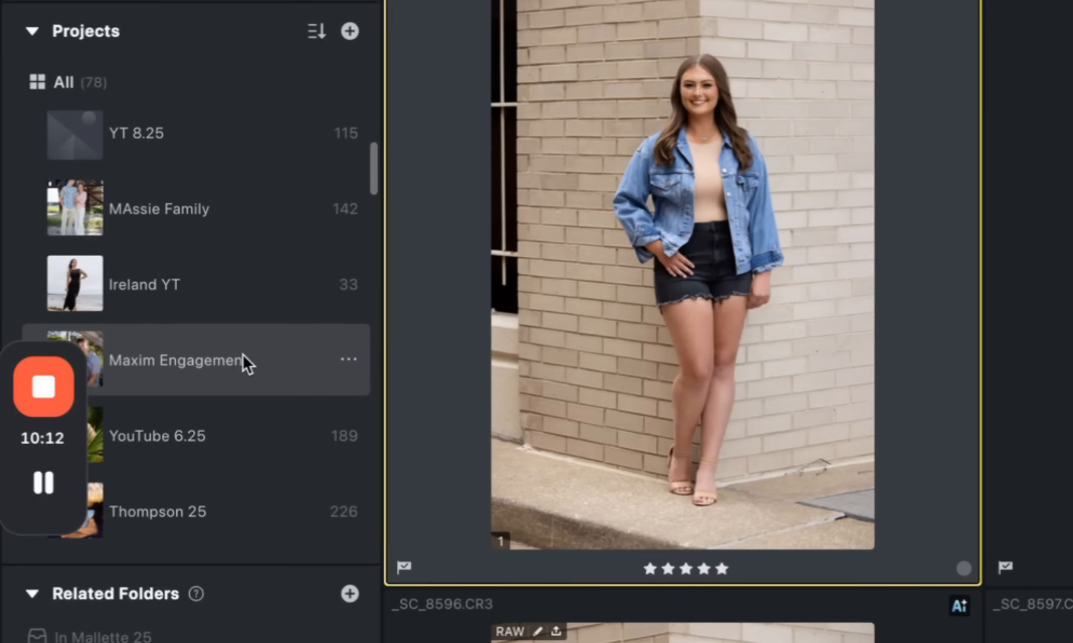
scroll("down", 3)
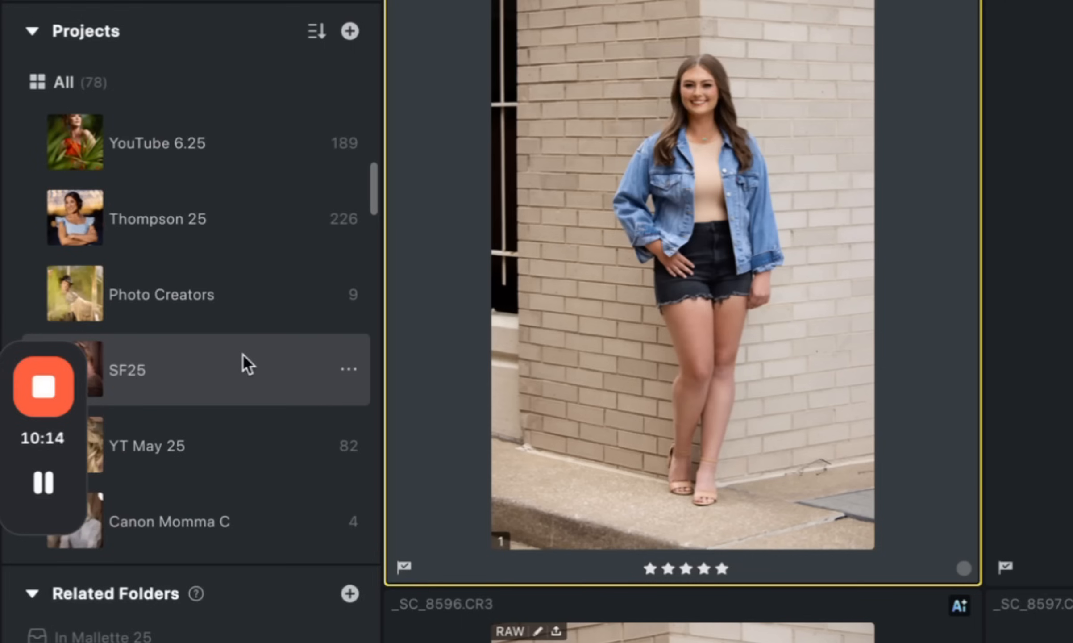
scroll("down", 3)
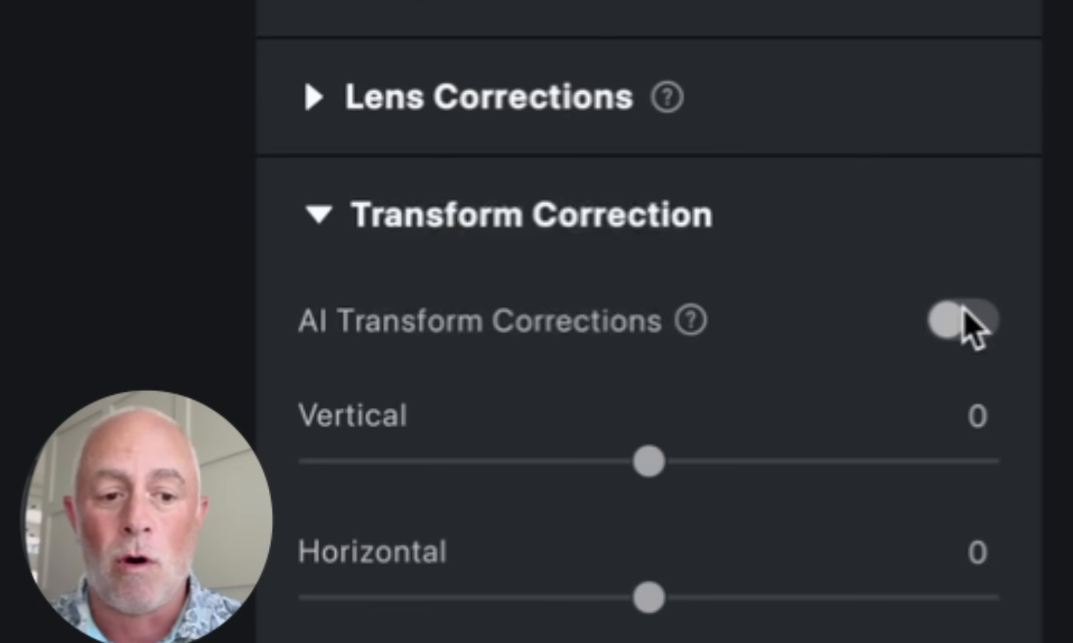
left_click(1031, 380)
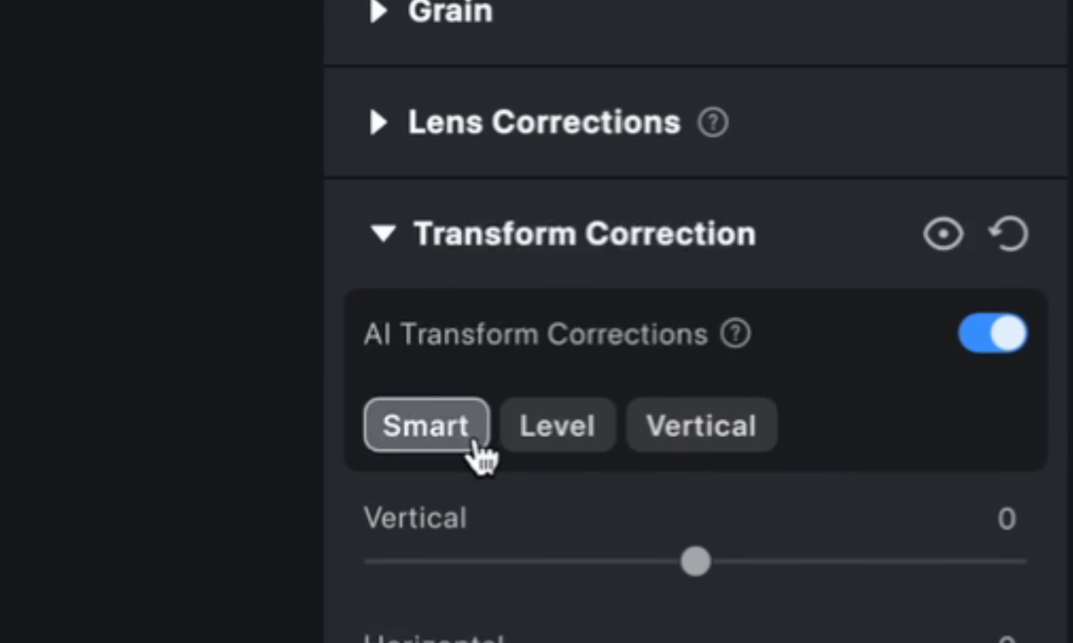
mouse_move(561, 485)
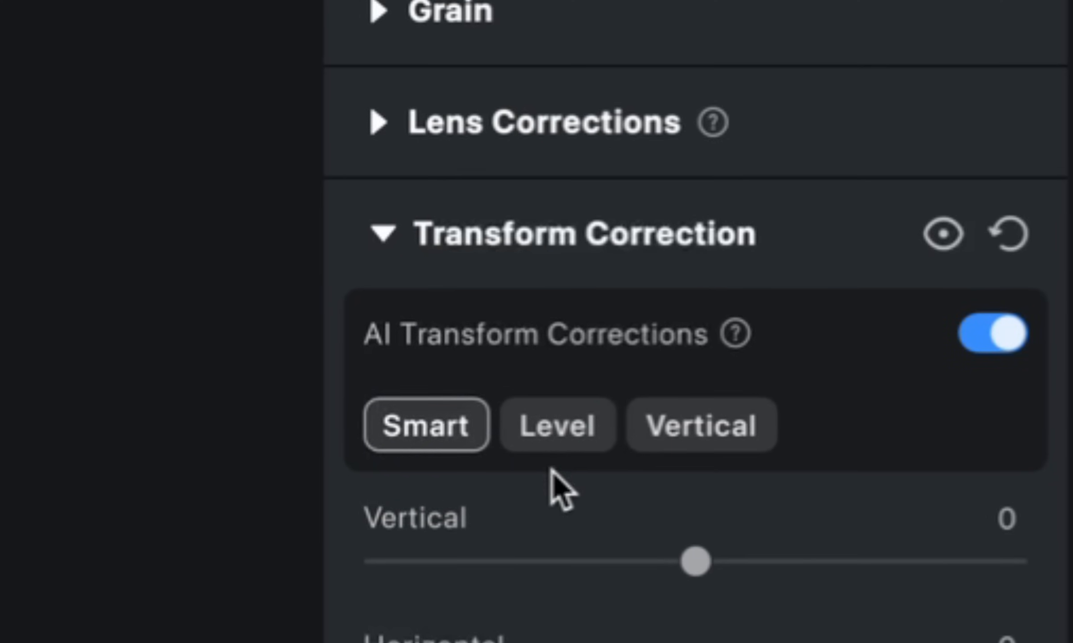
left_click(556, 425)
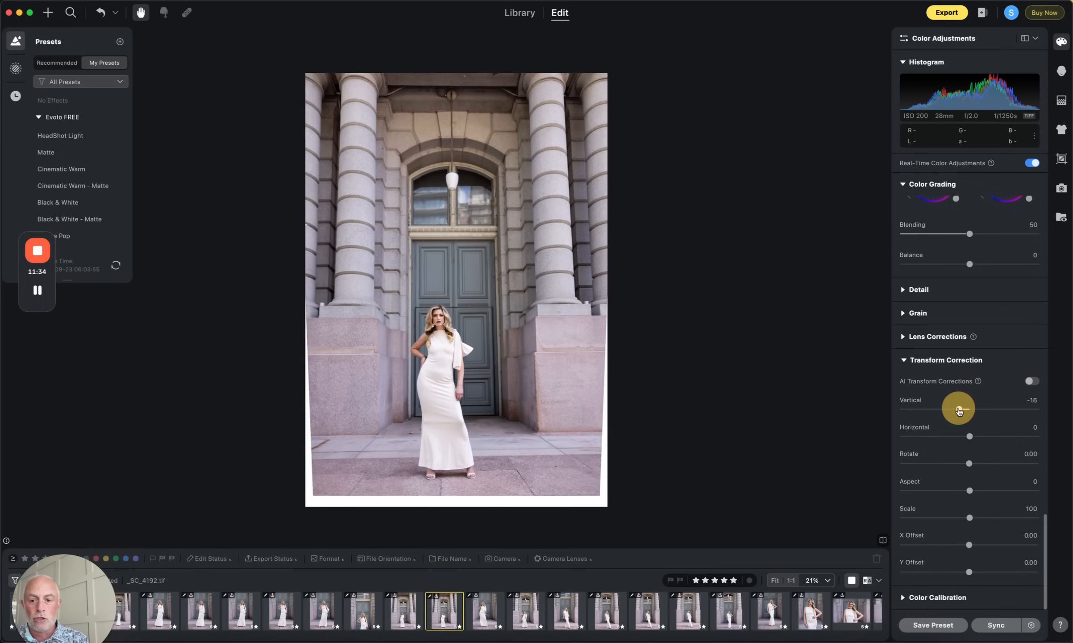
Try vertical -30 and horizontal -5 perspective, then switch AI Transform Corrections back on.
left_click_drag(958, 409, 949, 409)
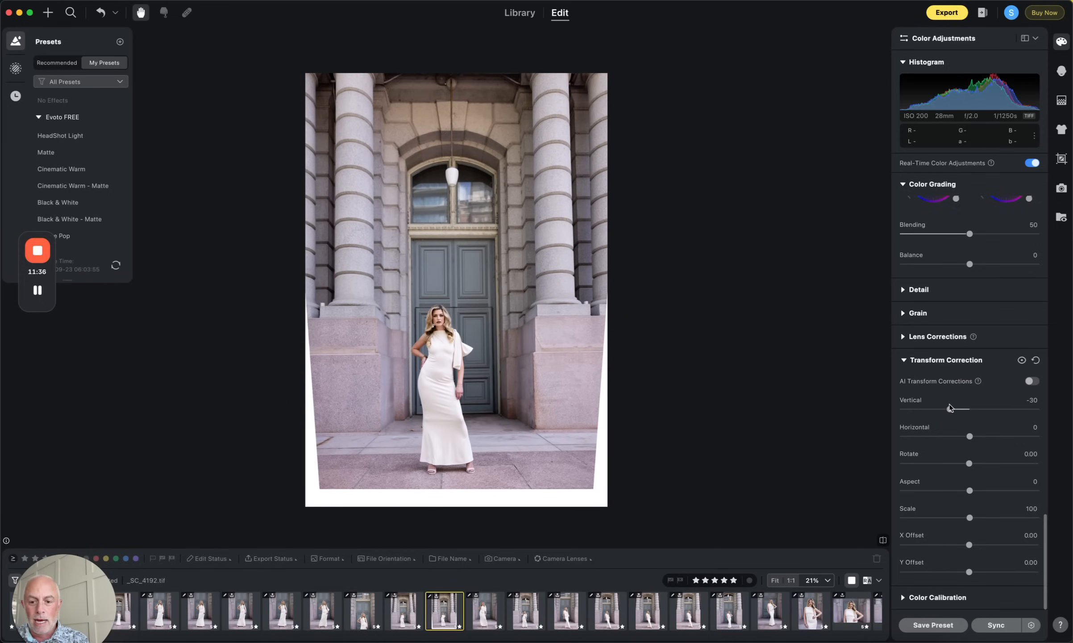
left_click_drag(967, 435, 949, 436)
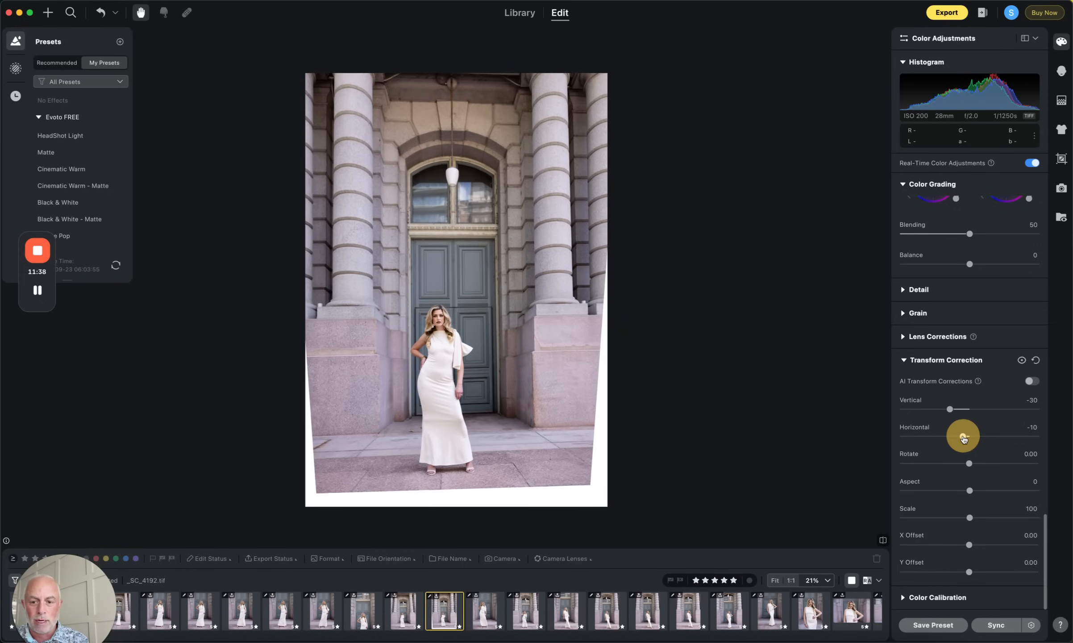
left_click_drag(963, 436, 987, 436)
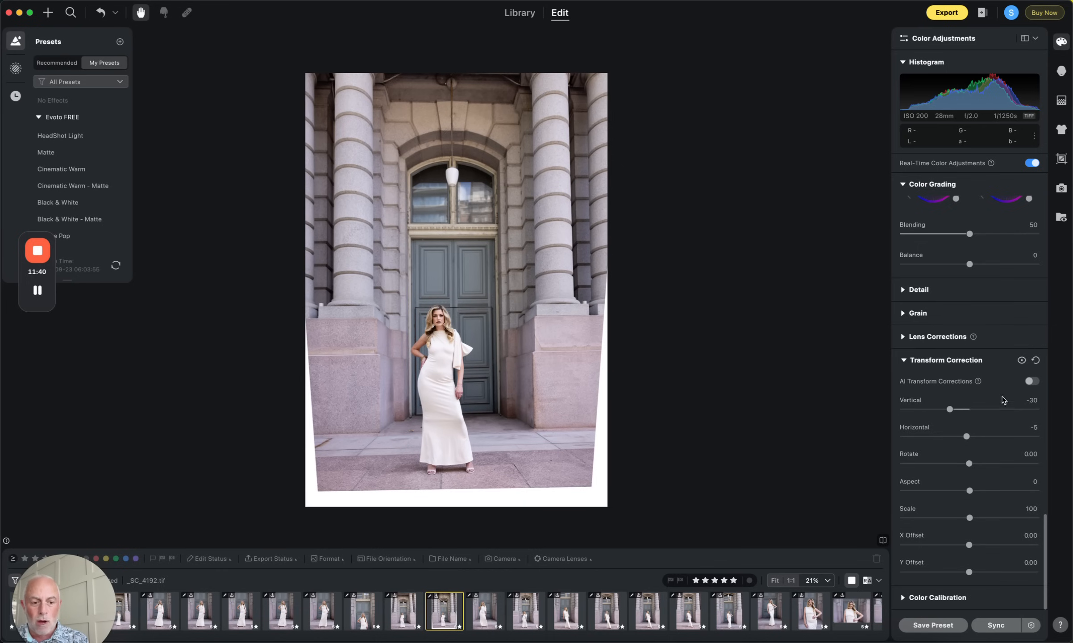
left_click(1031, 381)
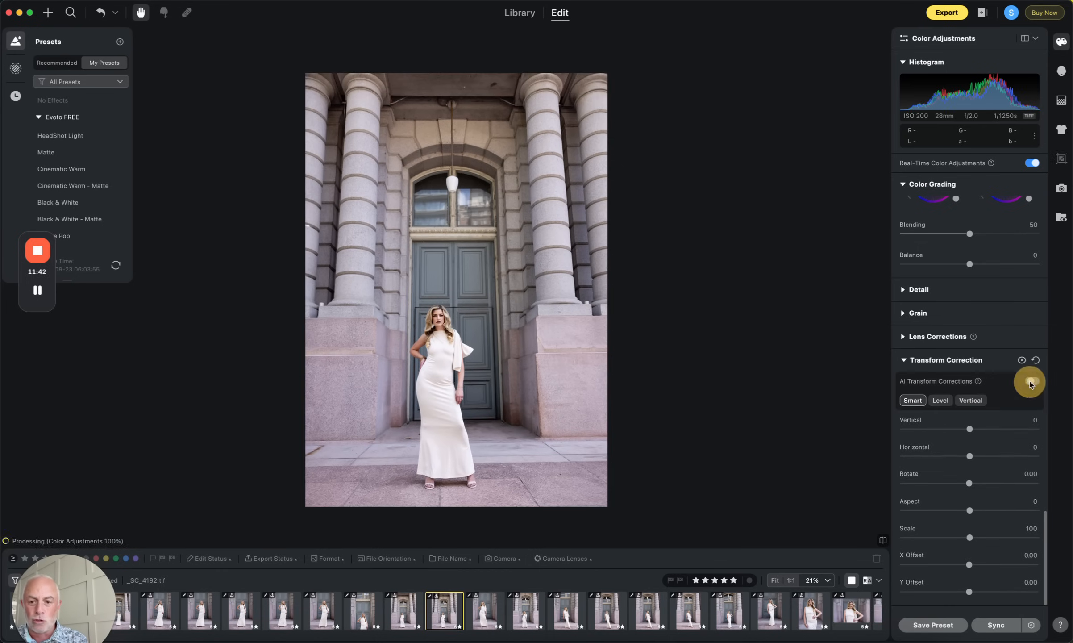
left_click(1030, 380)
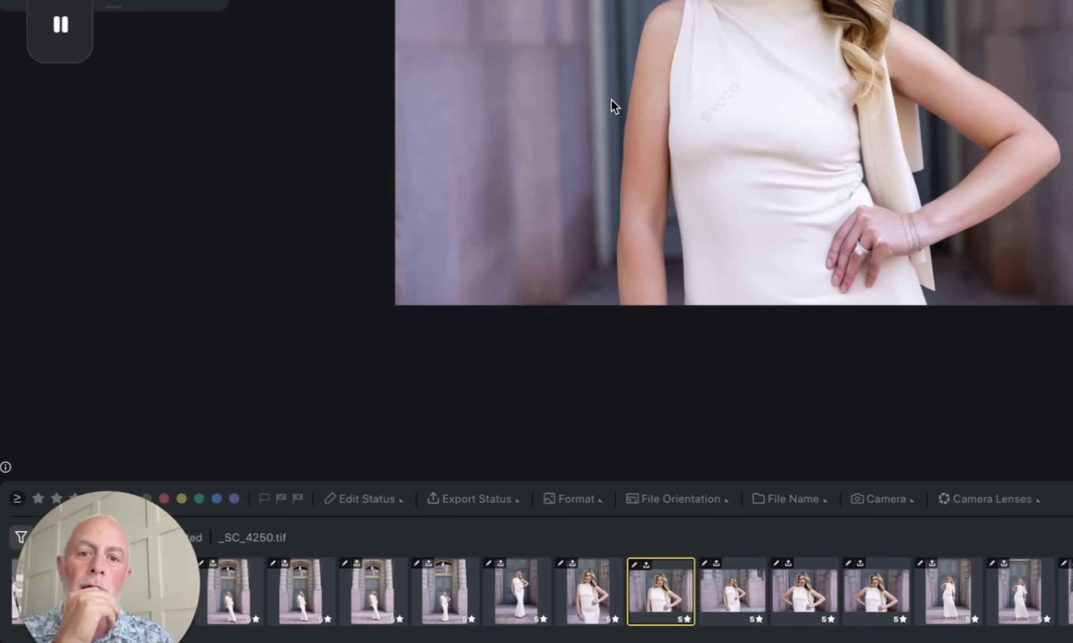
mouse_move(987, 56)
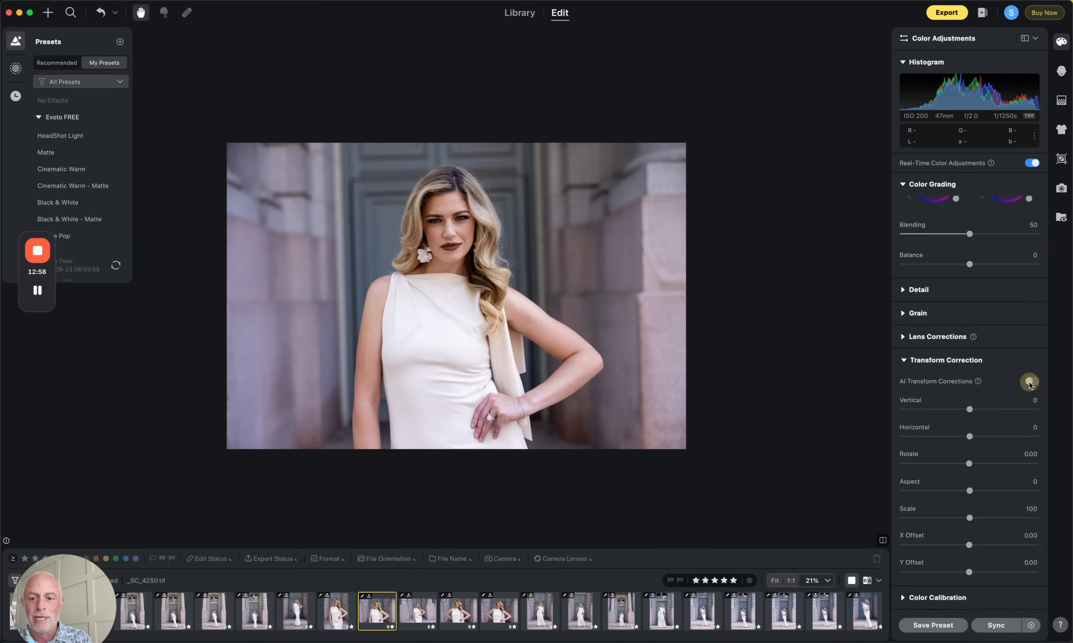
Turn on AI Transform Corrections for the white-dress close-up portrait.
left_click(1030, 381)
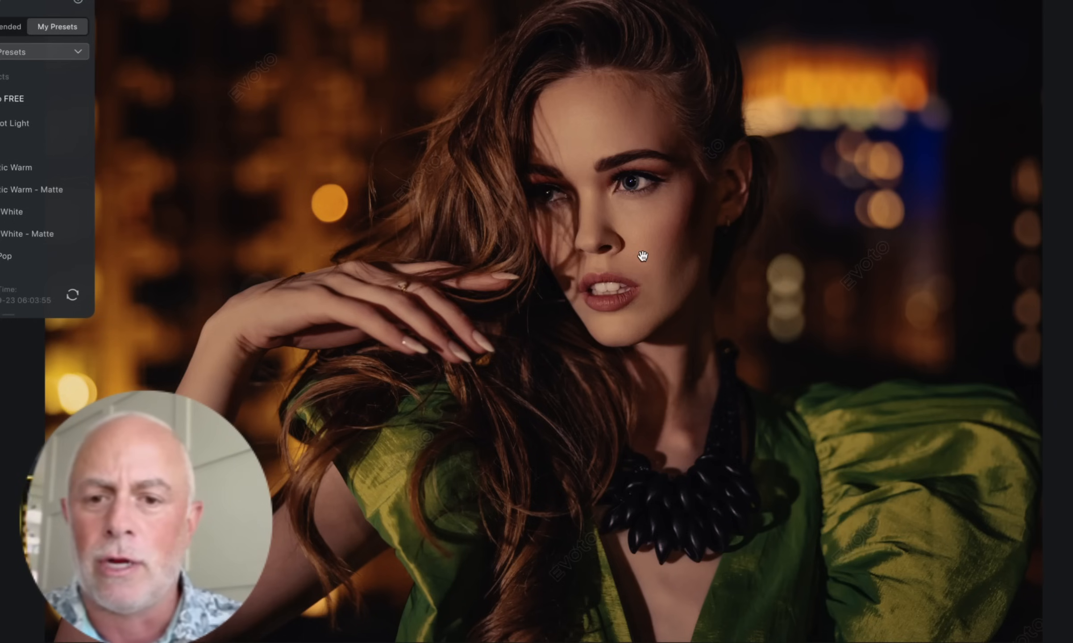
mouse_move(747, 270)
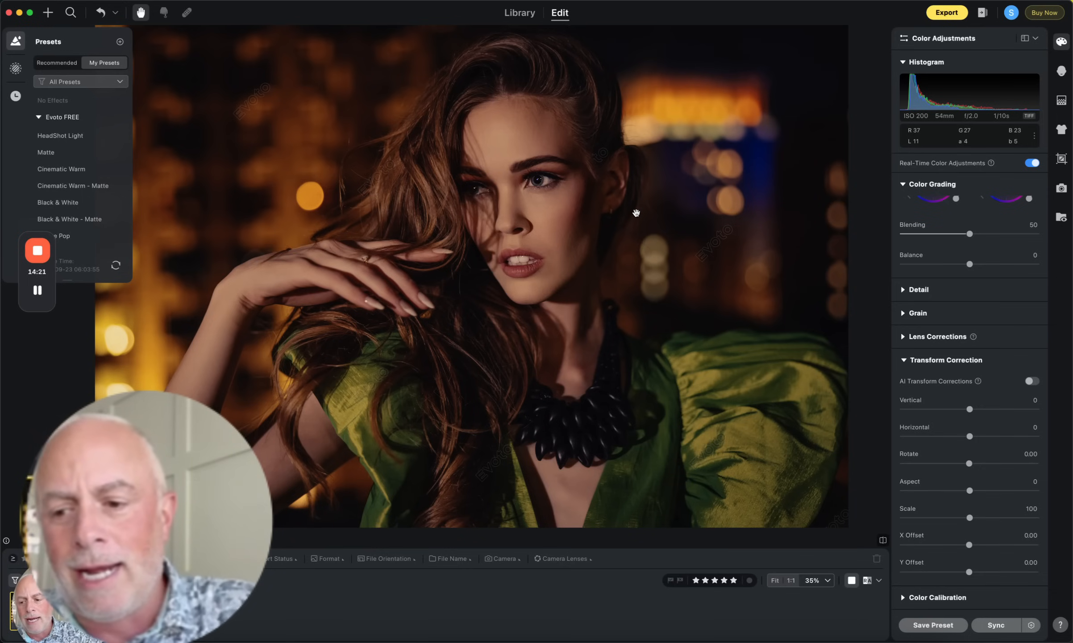
mouse_move(810, 223)
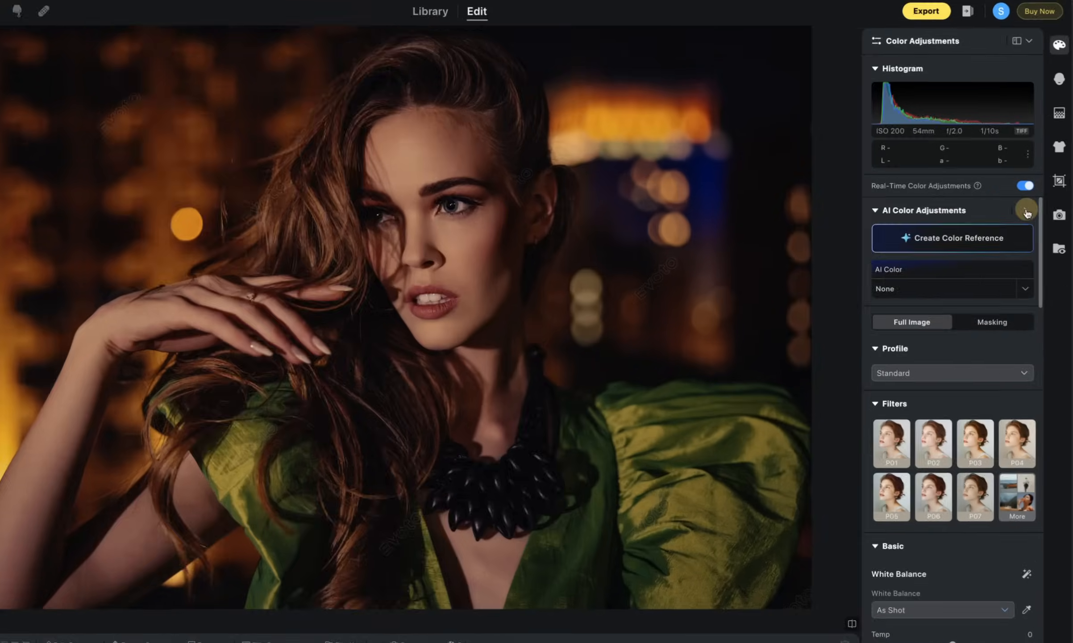
Open the saved AI colour-match looks to reach the teal-green film-still reference.
left_click(1025, 210)
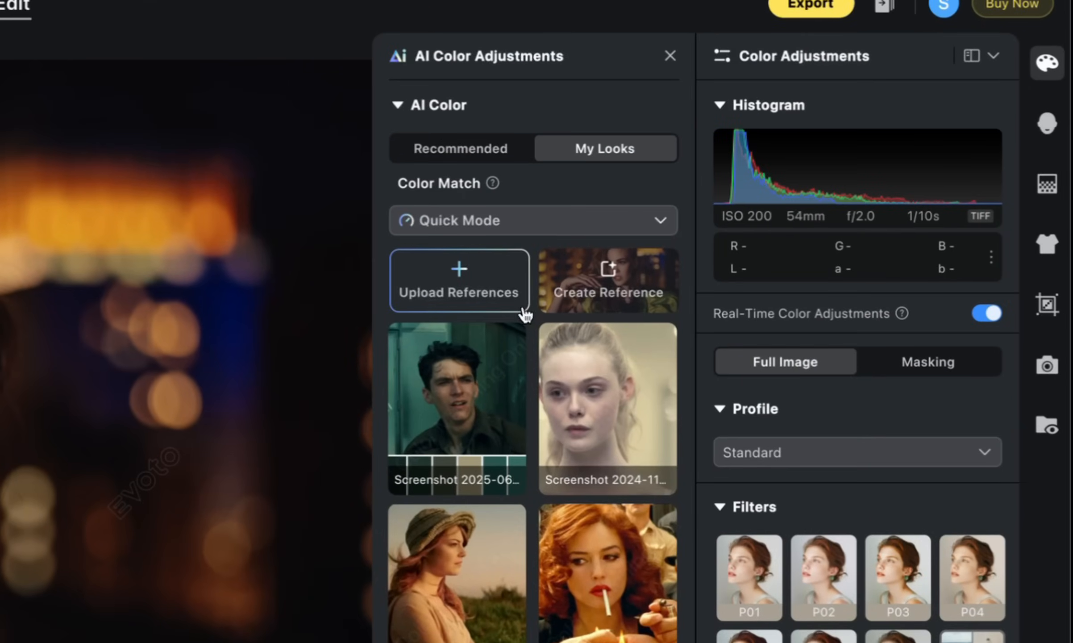
mouse_move(458, 294)
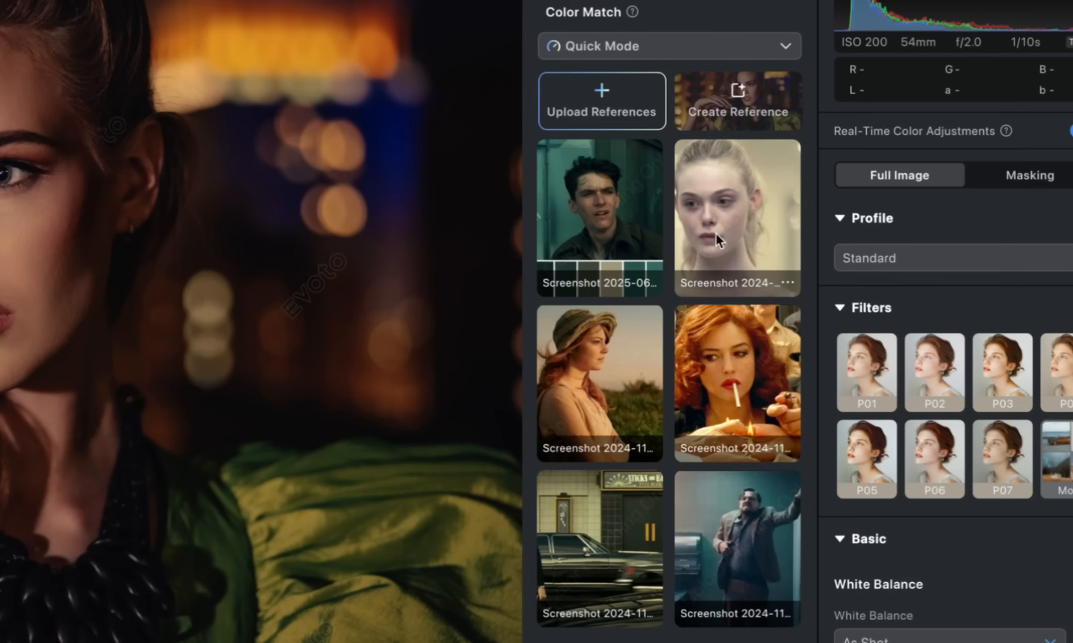
mouse_move(633, 362)
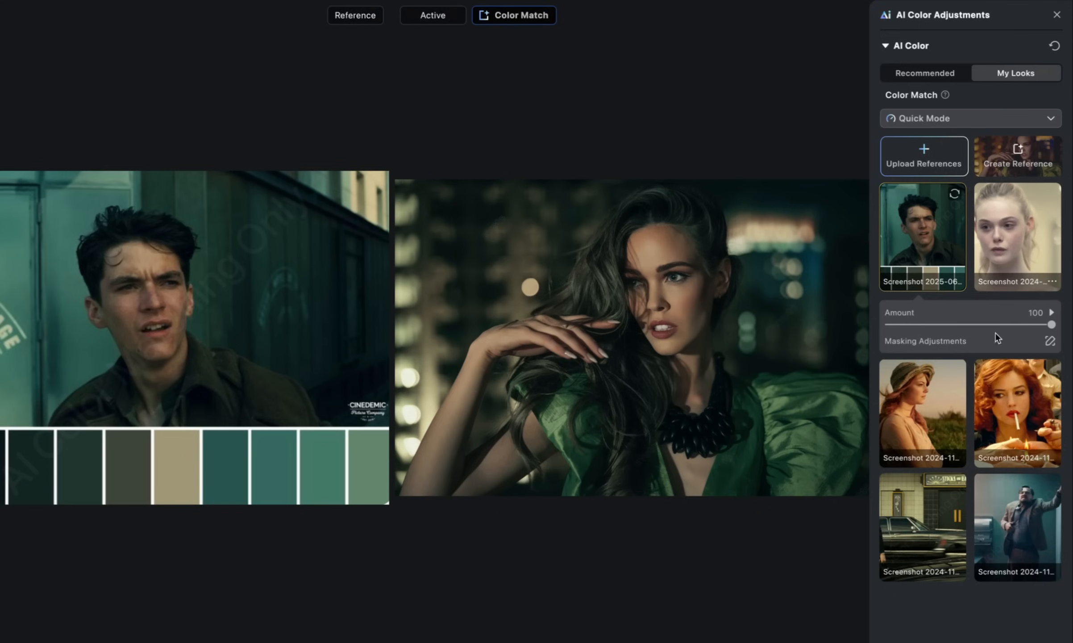
left_click_drag(1051, 325, 998, 324)
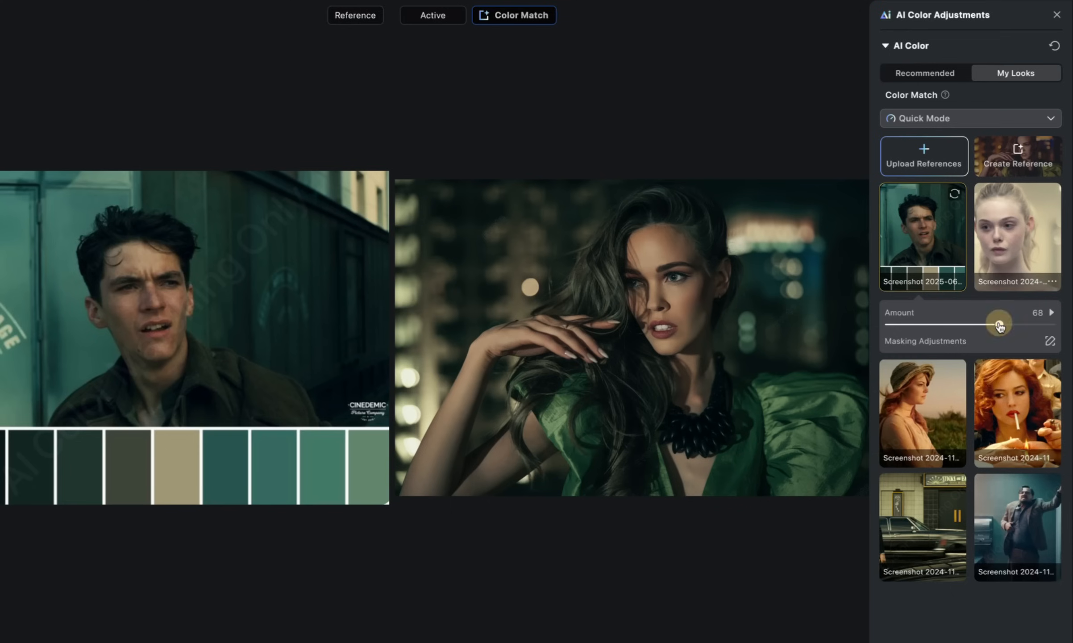
left_click_drag(998, 322, 981, 322)
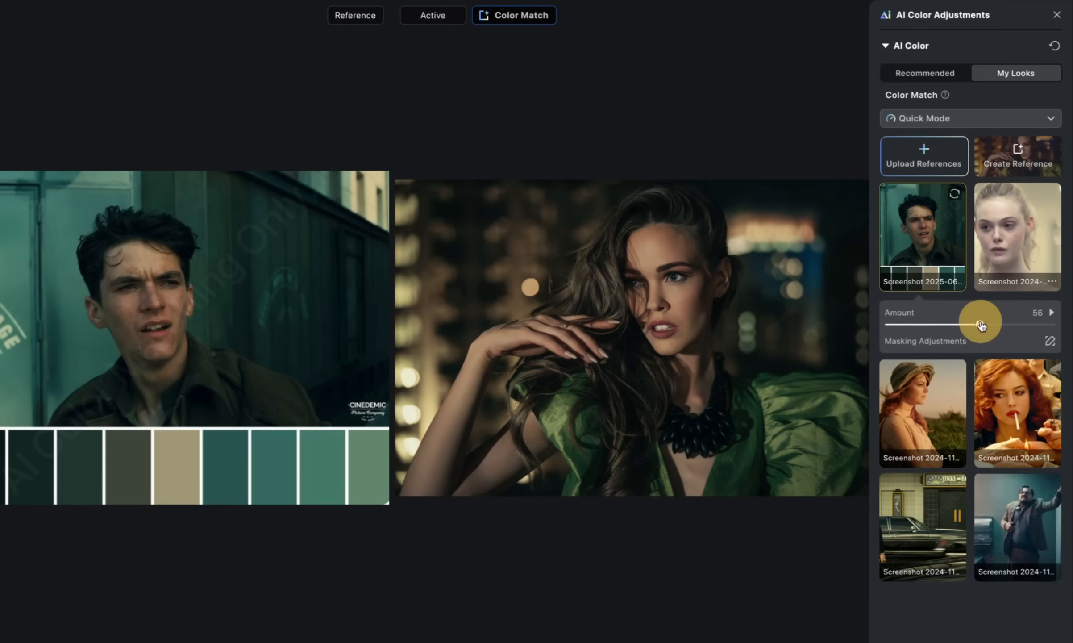
left_click_drag(980, 322, 1034, 321)
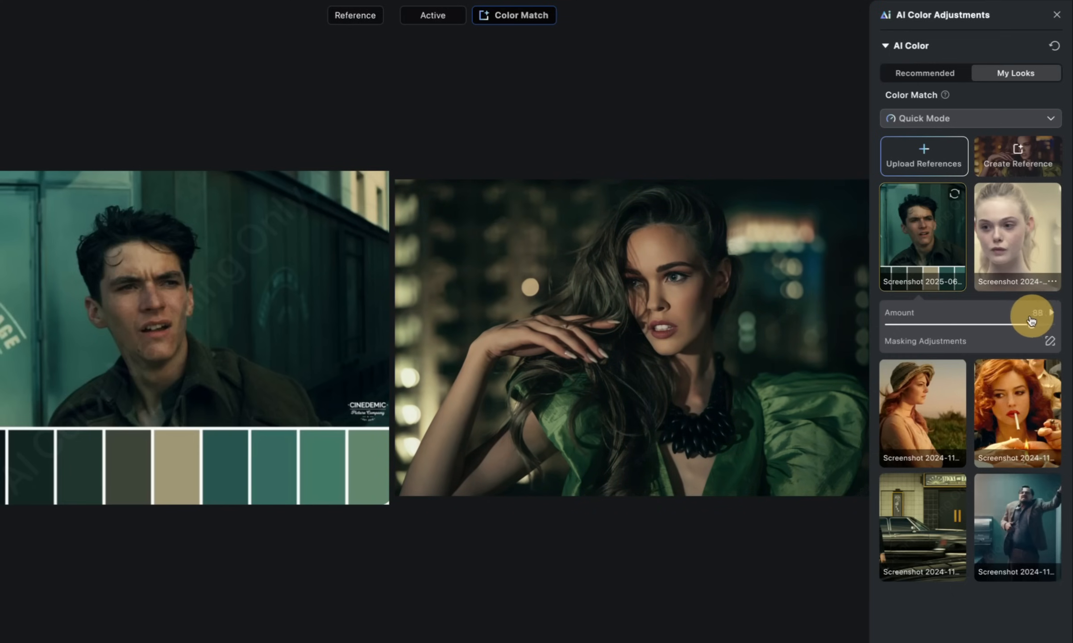
left_click_drag(1032, 312, 1061, 313)
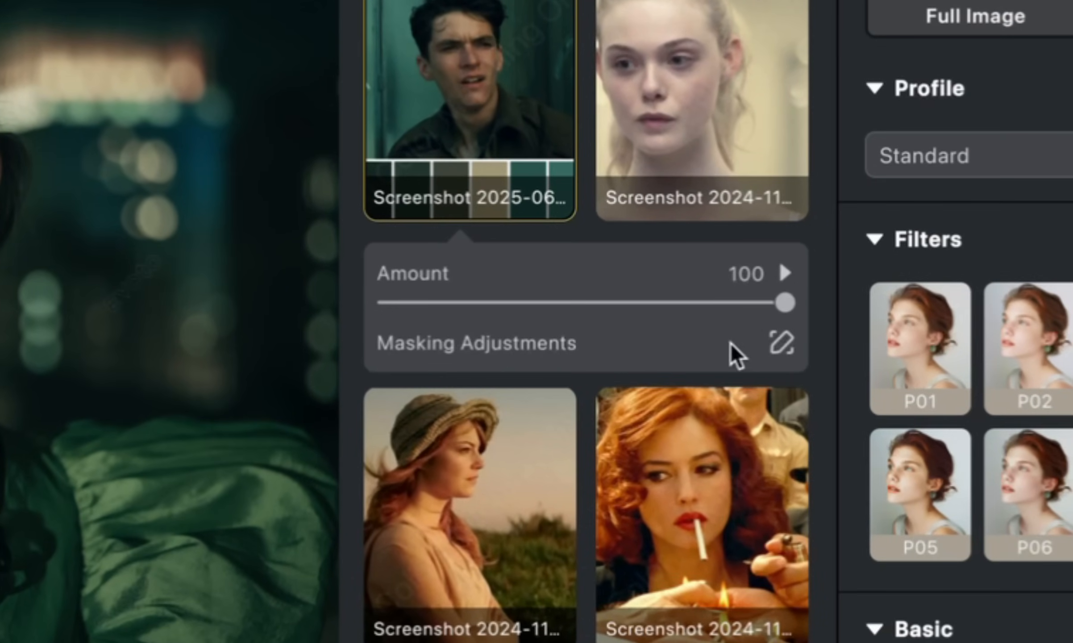
left_click(781, 342)
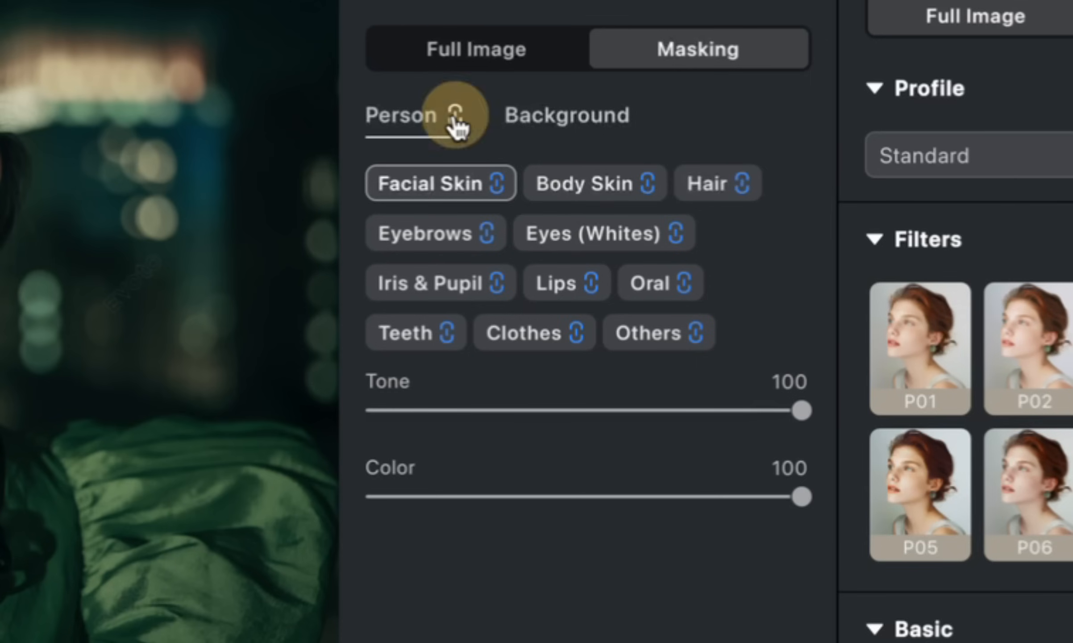
mouse_move(630, 233)
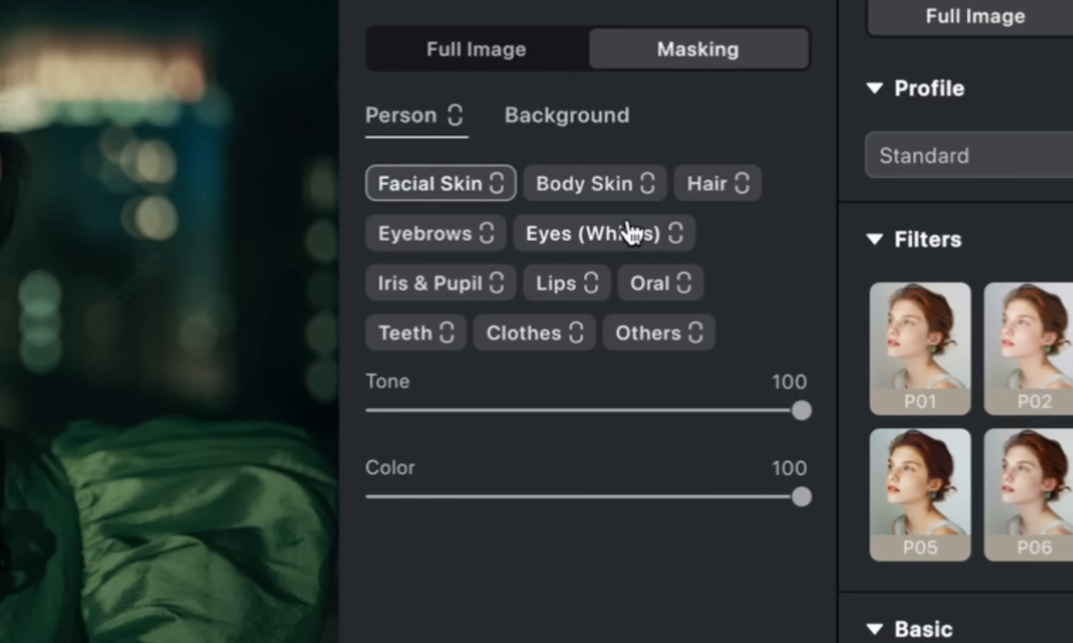
mouse_move(575, 352)
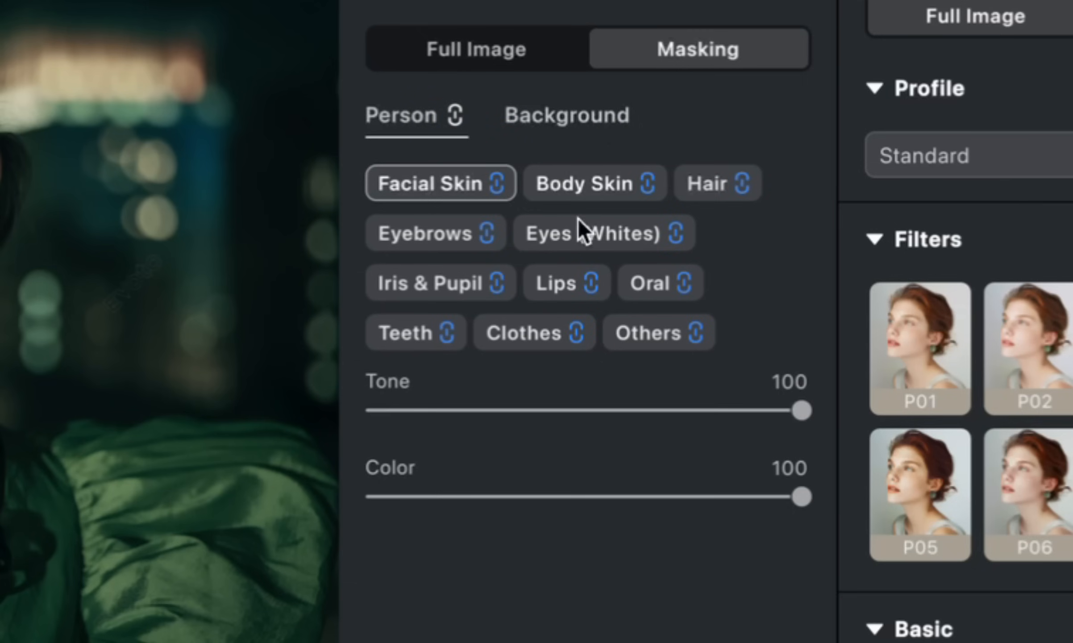
left_click_drag(801, 410, 808, 389)
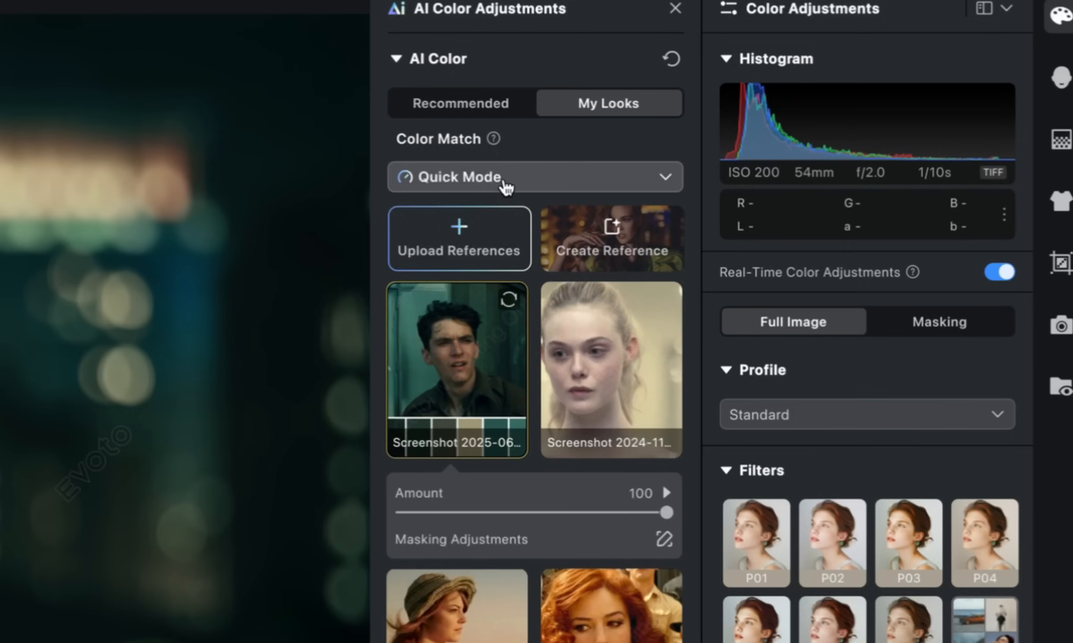
Switch the colour match from Quick Mode to Control Mode and review its HSL hue and colour grading.
left_click(534, 177)
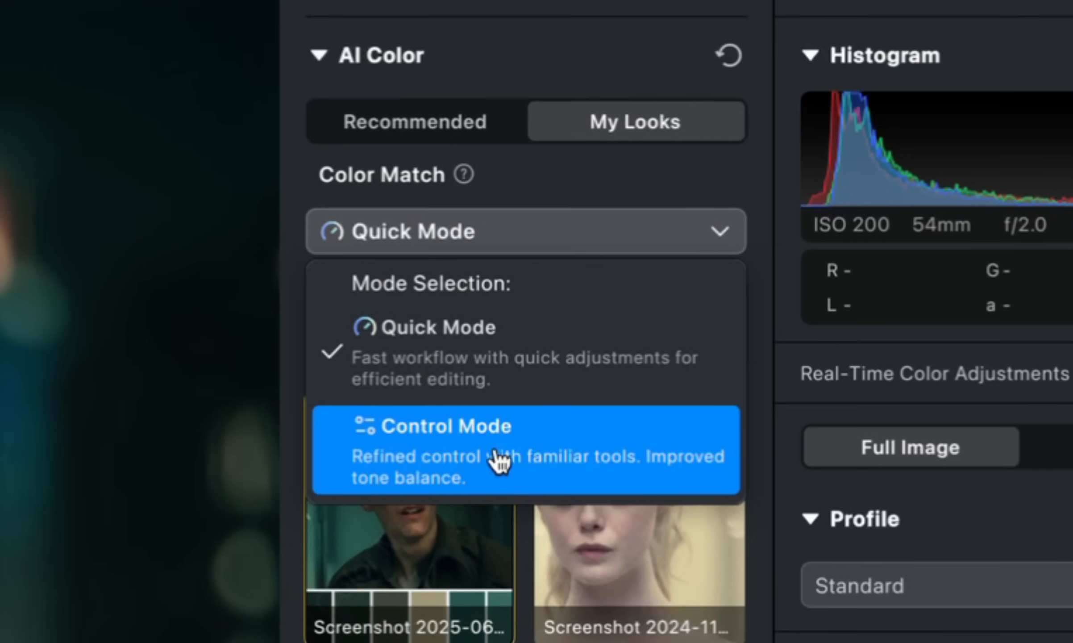
left_click(445, 427)
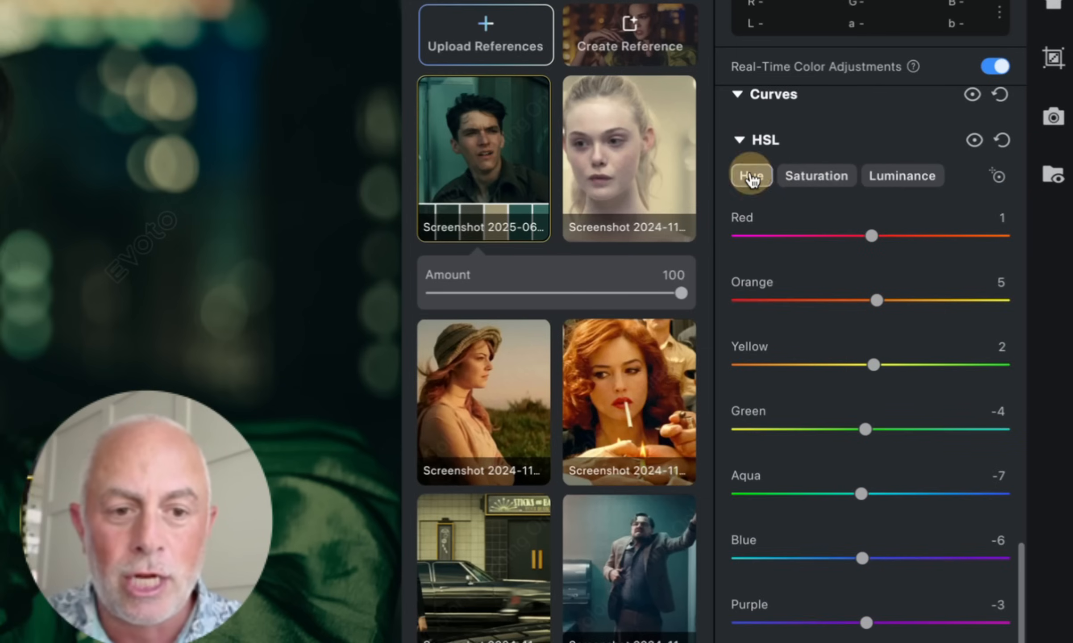
left_click(796, 130)
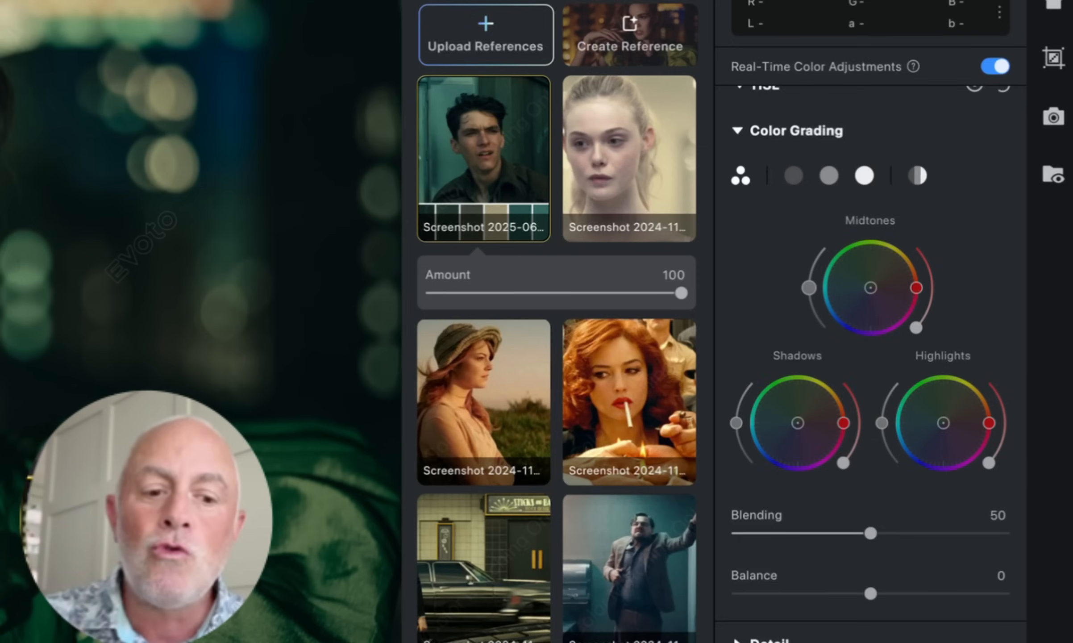
left_click(756, 109)
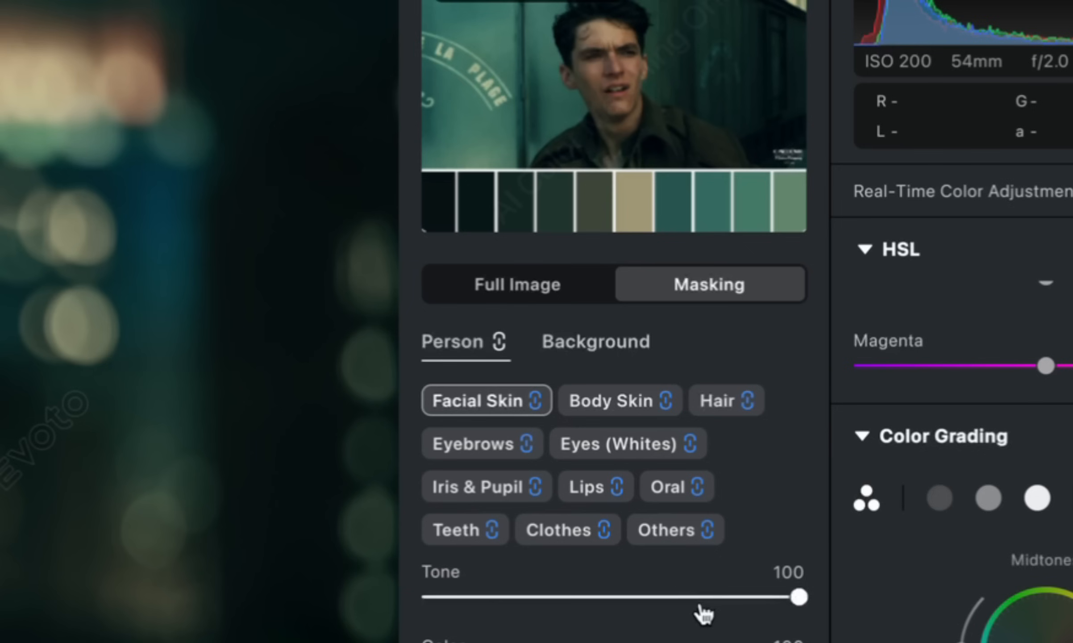
Reduce the colour match on skin to 52 and warm white balance Temp to 11.
left_click_drag(799, 597, 687, 596)
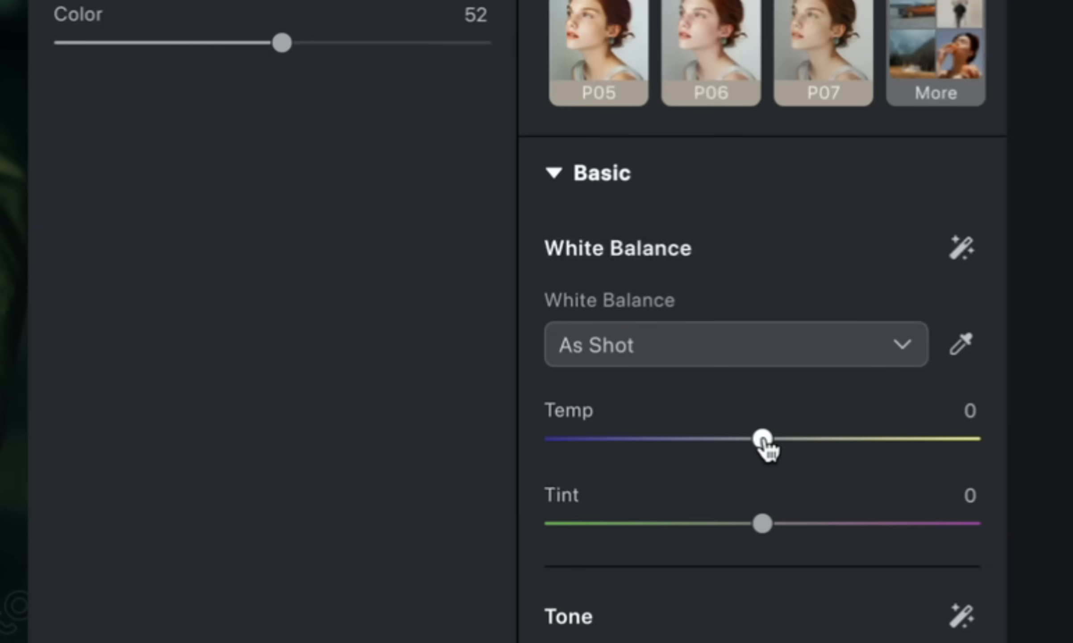
left_click_drag(763, 438, 787, 439)
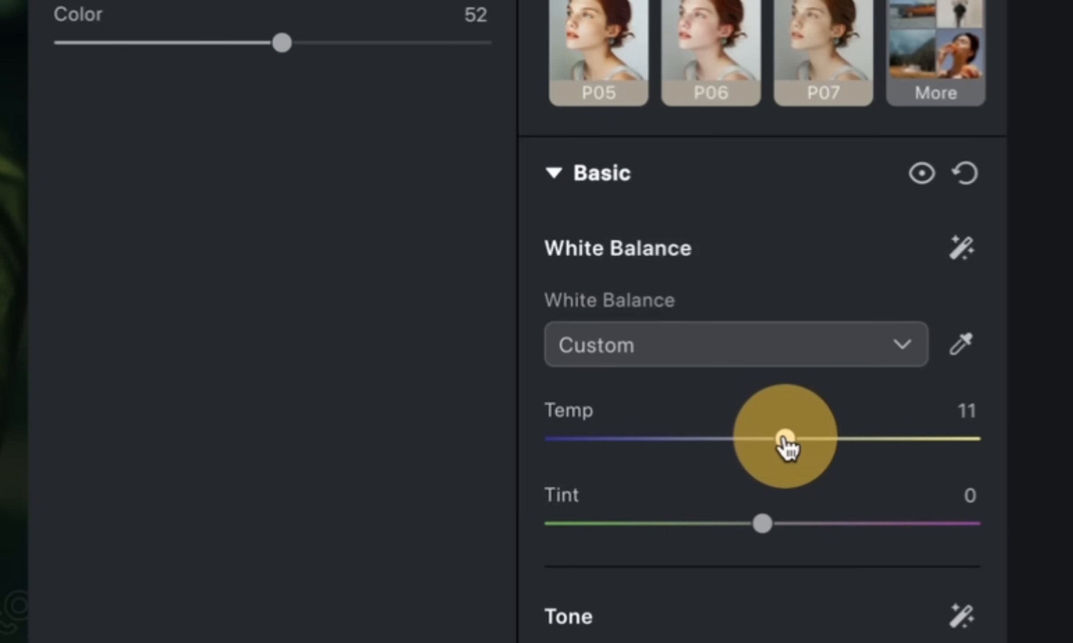